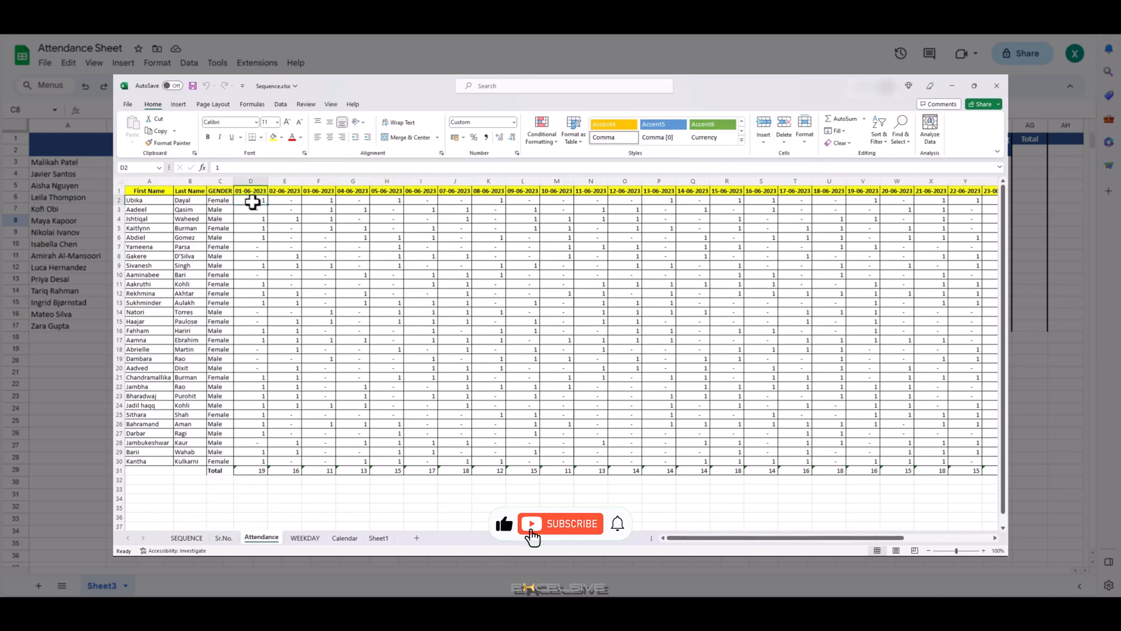
# Review the Attendance sheet's date headers and scroll across the August grid
pyautogui.click(250, 190)
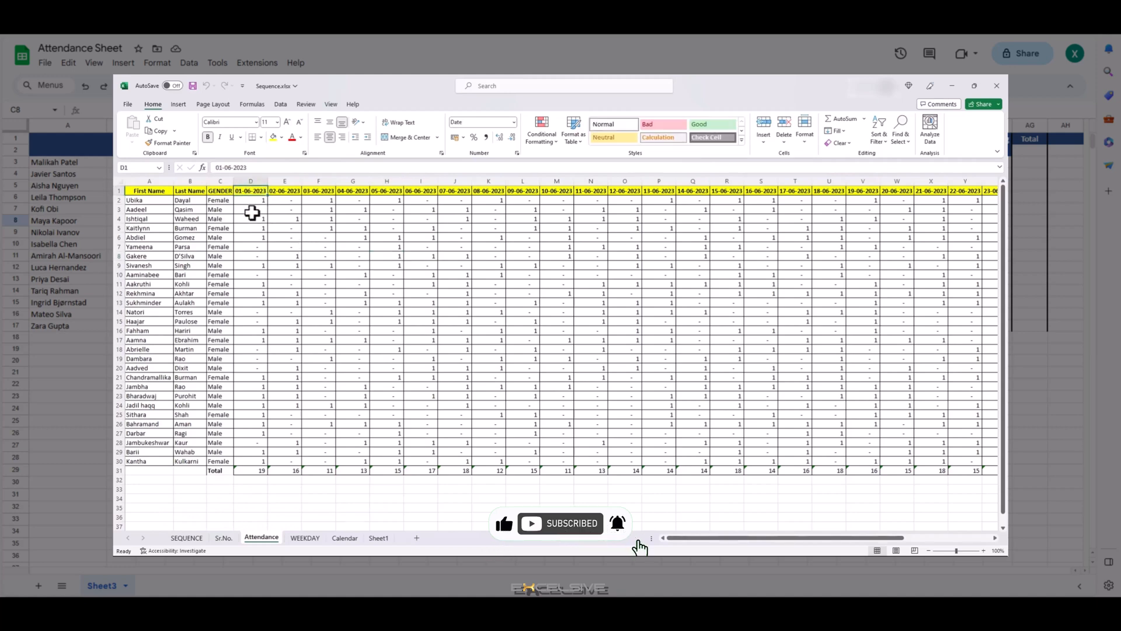
pyautogui.click(250, 200)
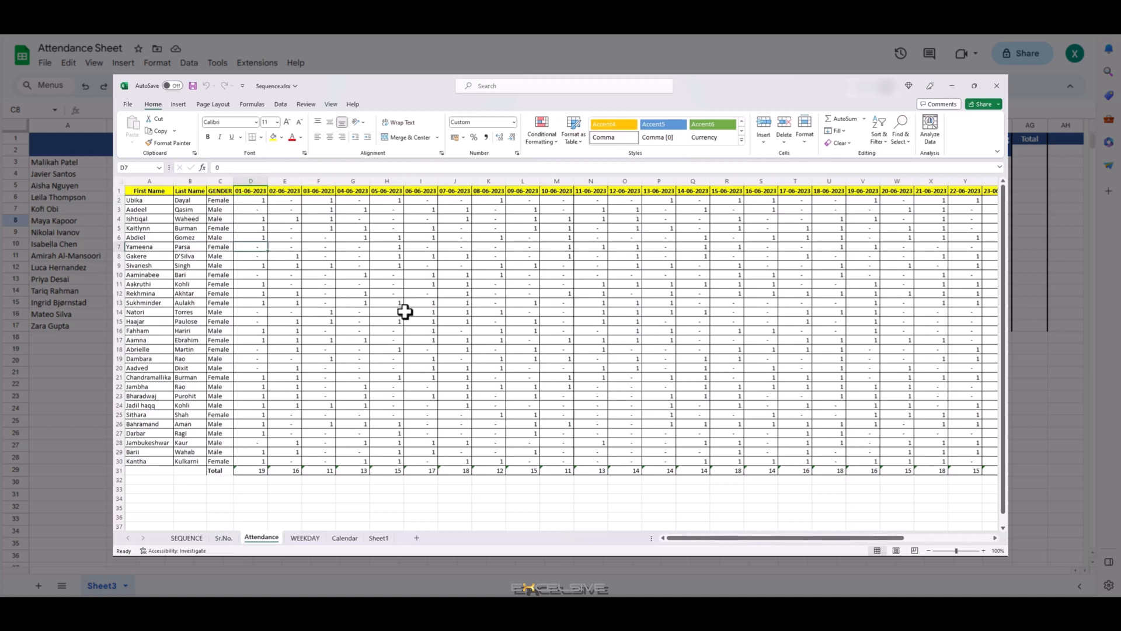
pyautogui.hscroll(3)
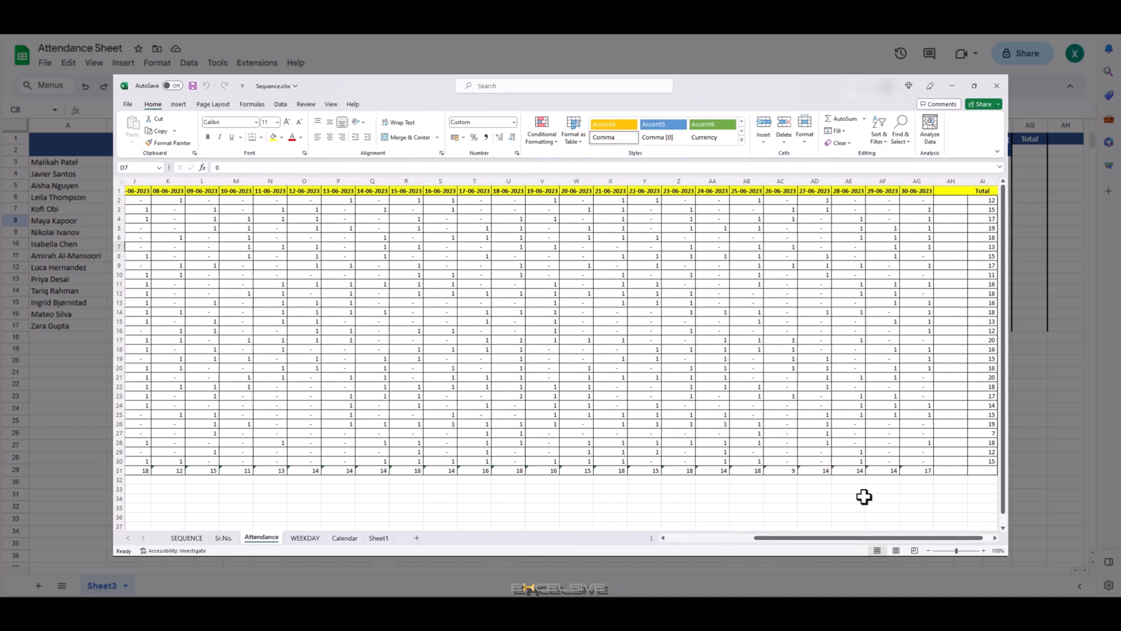
pyautogui.hscroll(-3)
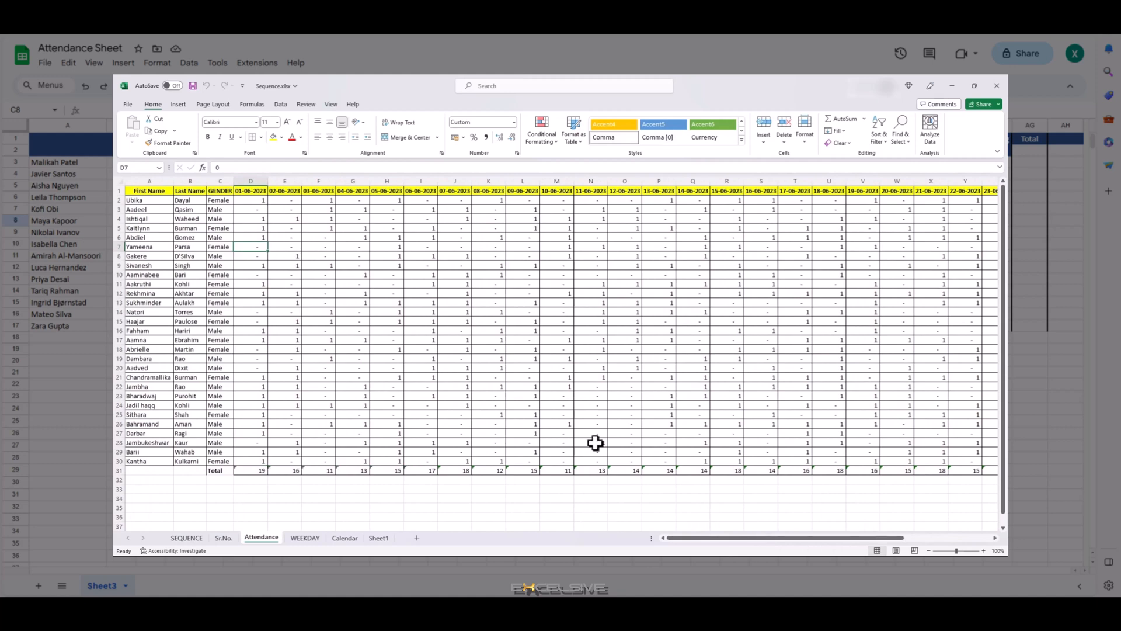
pyautogui.moveTo(278, 383)
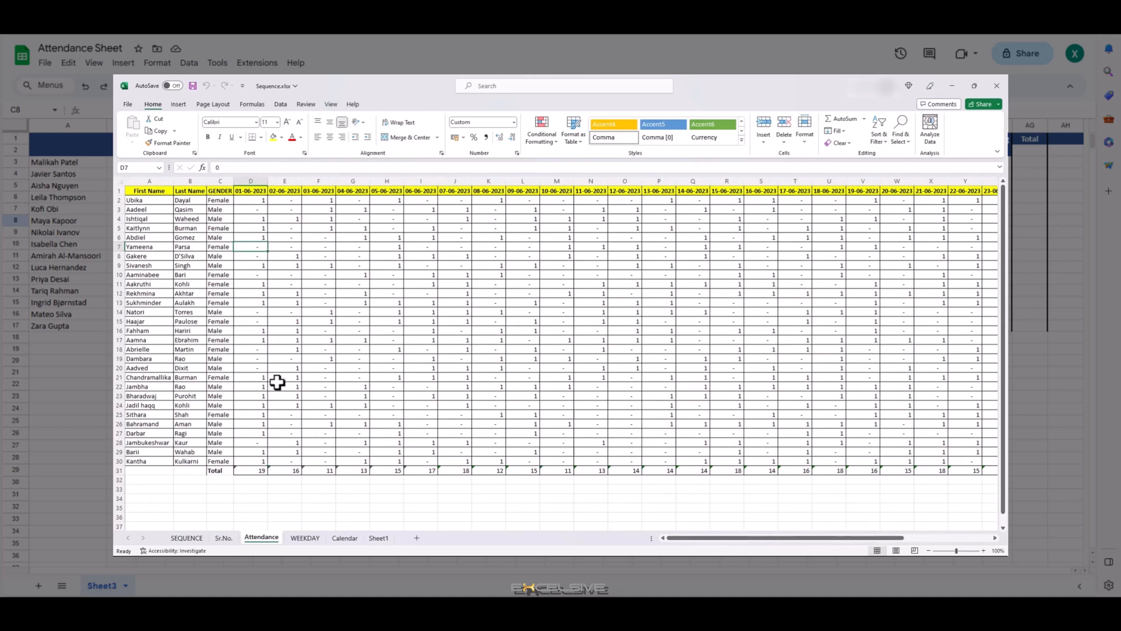
pyautogui.moveTo(429, 377)
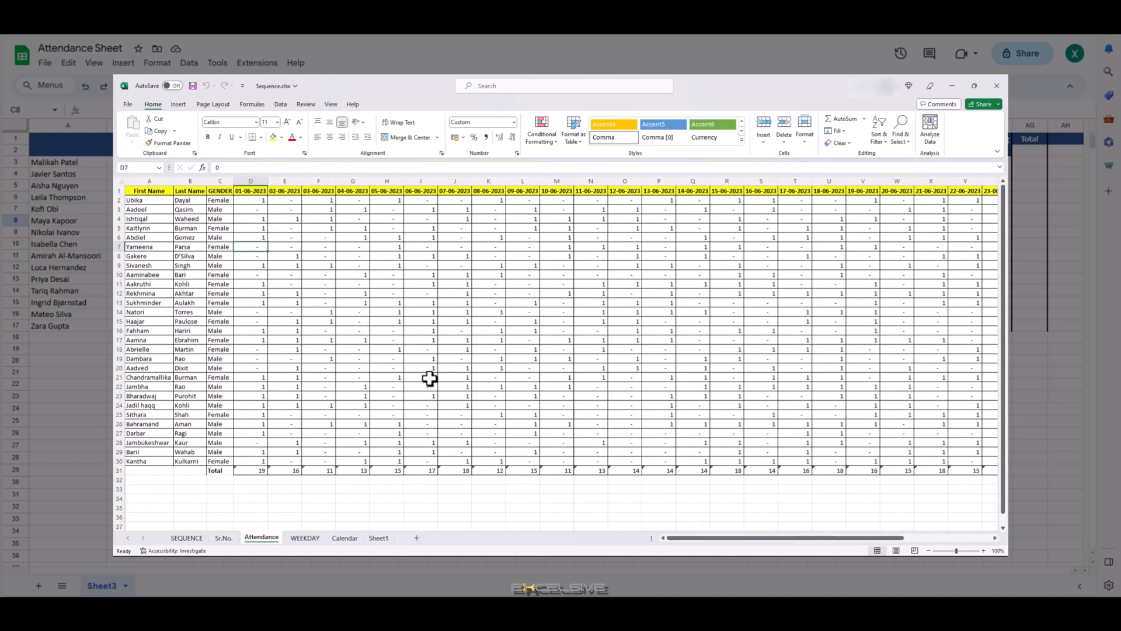
# Duplicate the Attendance sheet via Move or Copy, creating Attendance (2)
pyautogui.rightClick(260, 538)
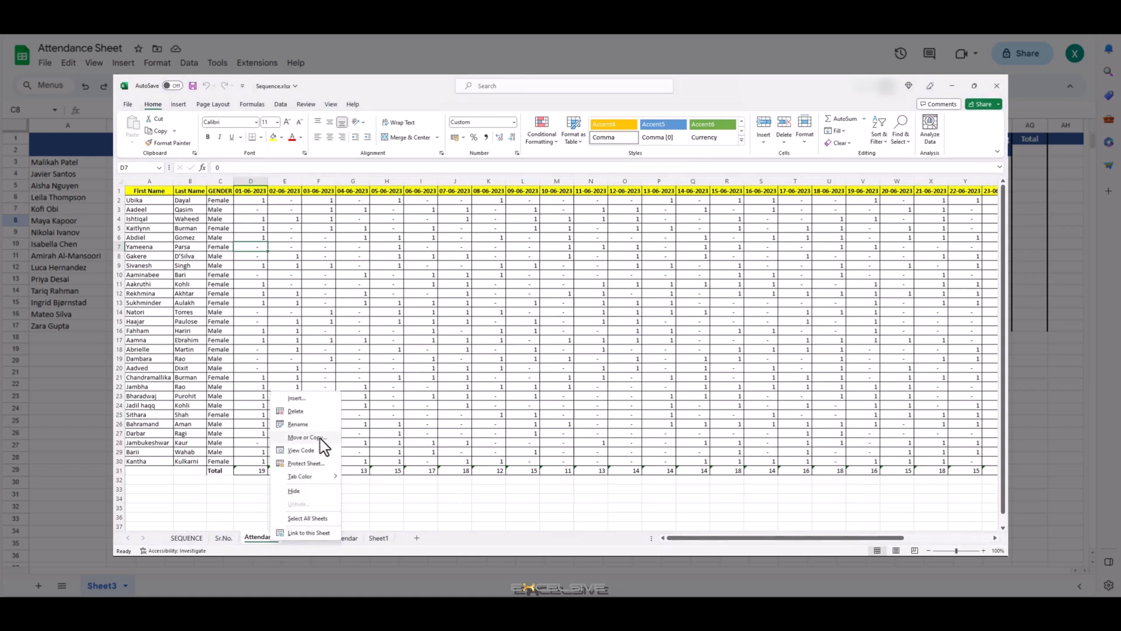
pyautogui.click(306, 437)
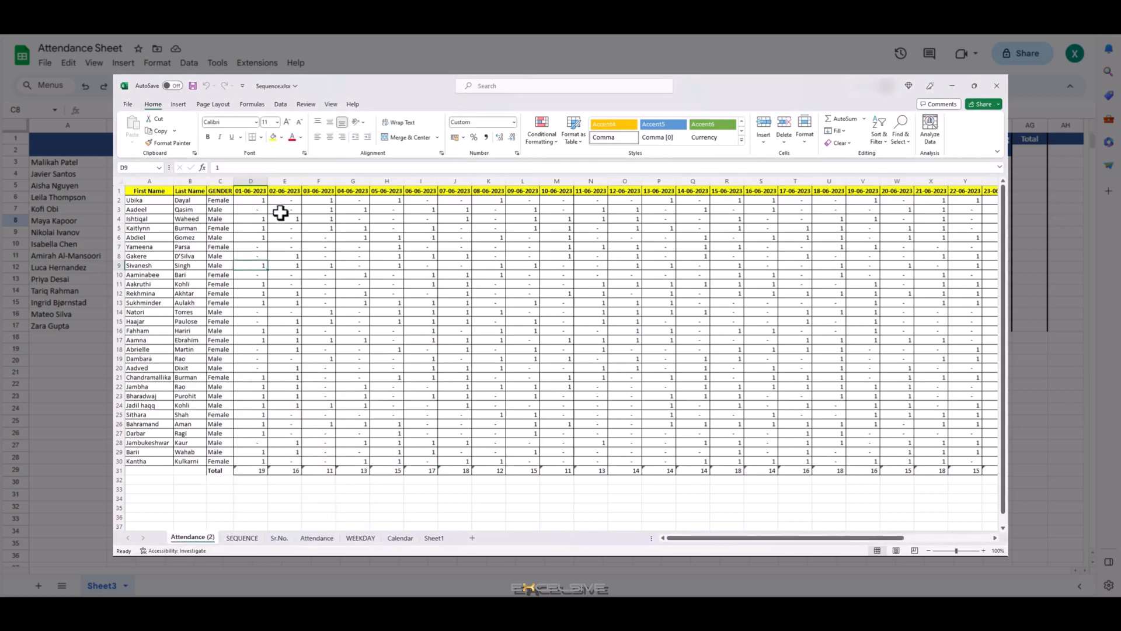
pyautogui.click(250, 190)
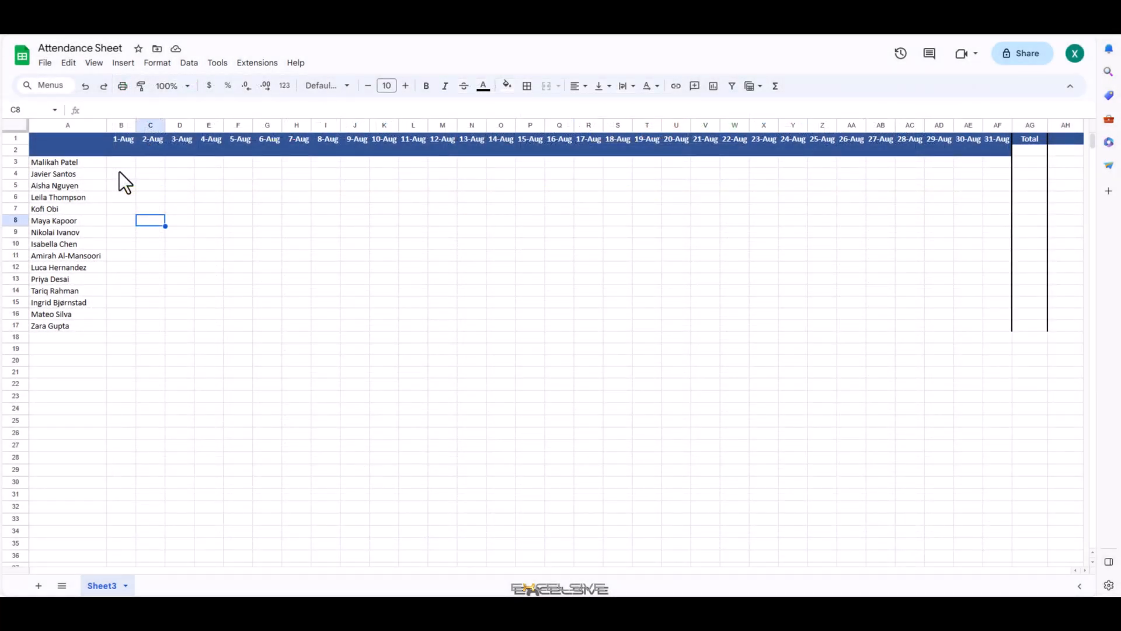
pyautogui.moveTo(122, 166)
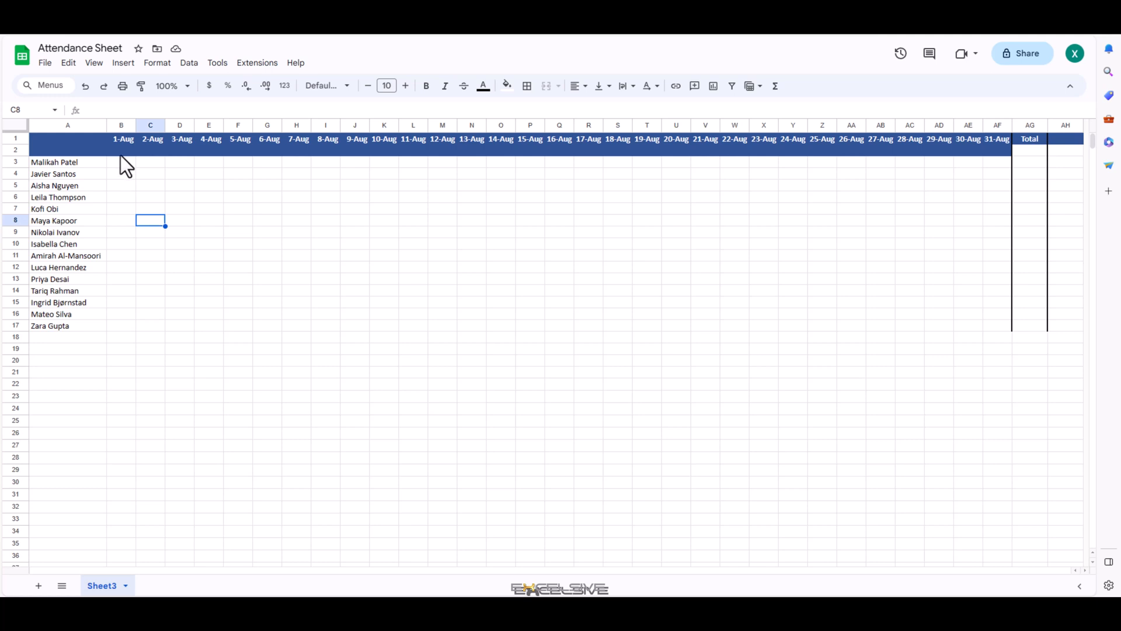
pyautogui.moveTo(133, 247)
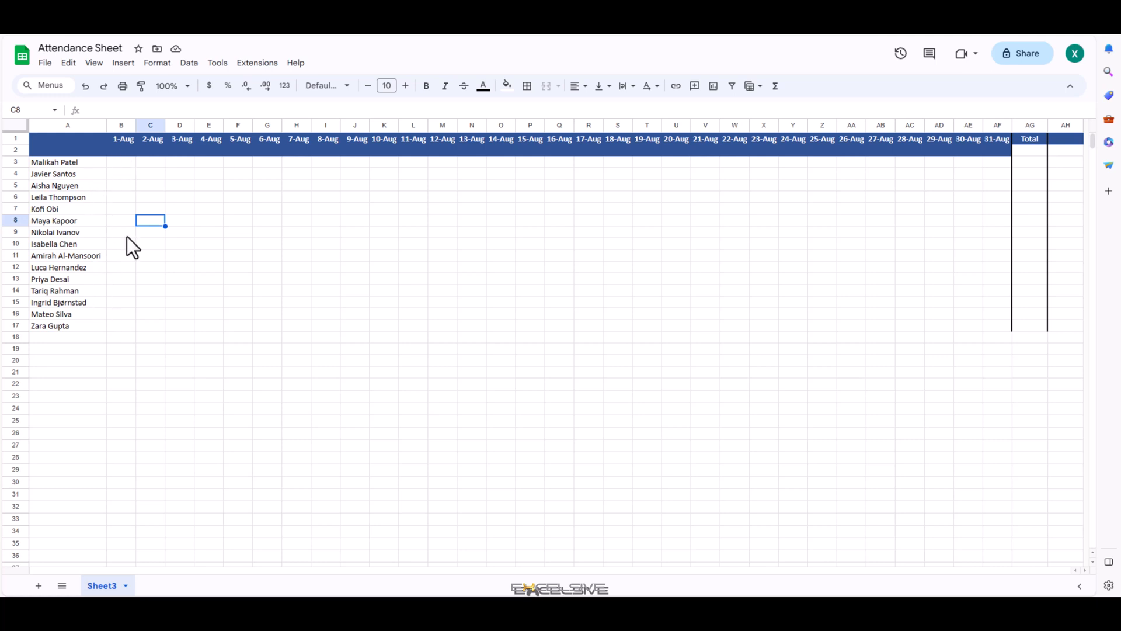
pyautogui.moveTo(393, 147)
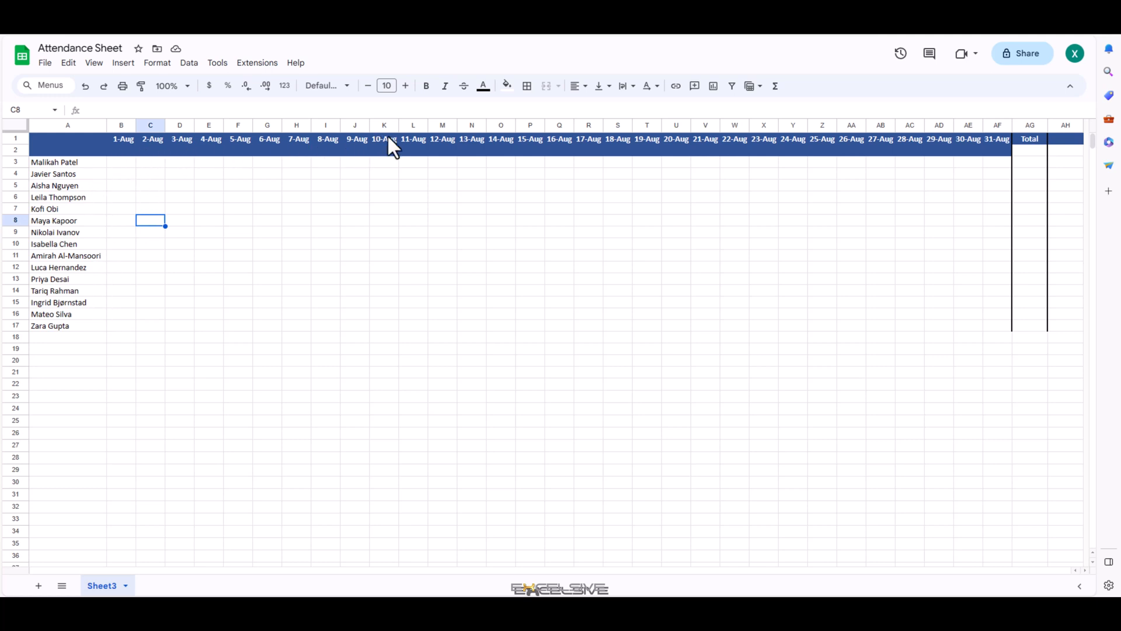
pyautogui.moveTo(121, 192)
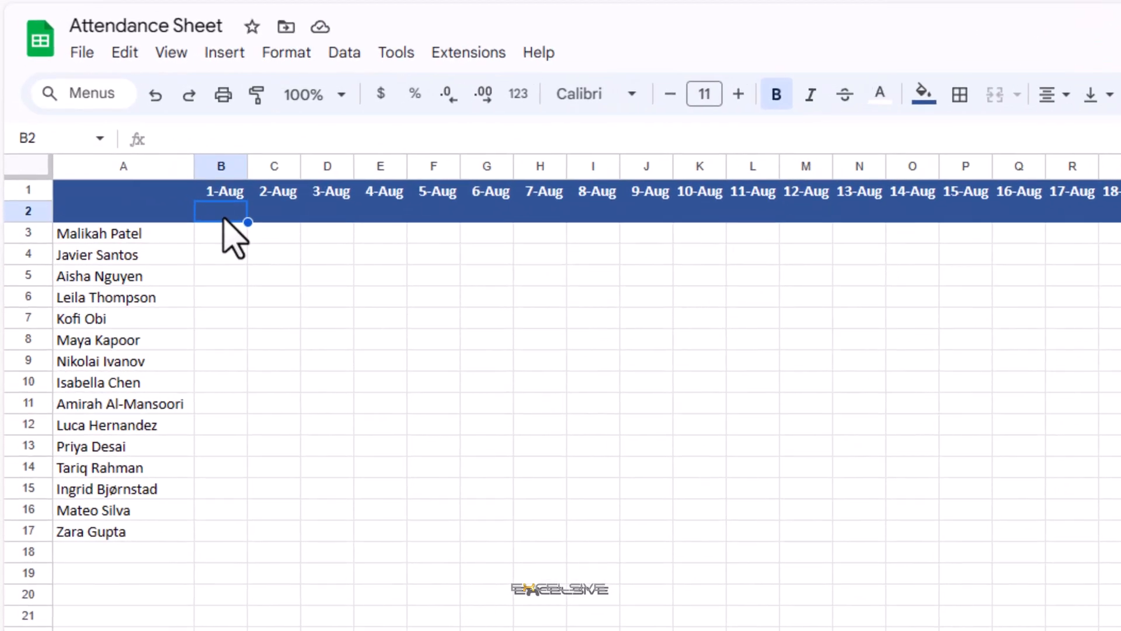
# Enter =TEXT(B1,"ddd") in B2 to show the weekday of 1-Aug
pyautogui.write('=text')
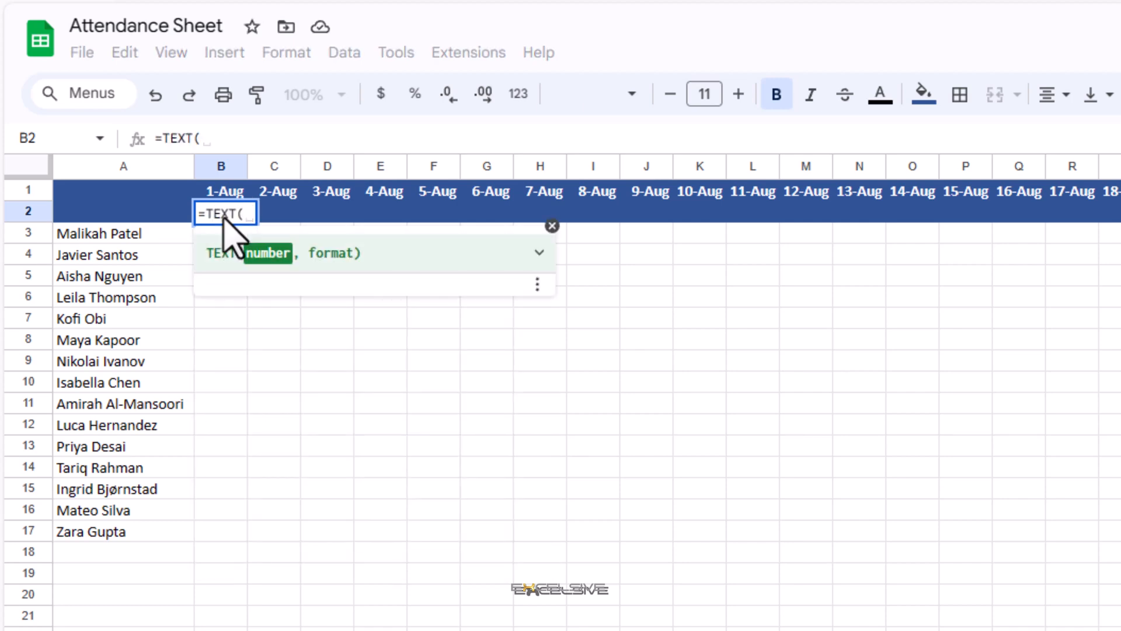
pyautogui.moveTo(239, 204)
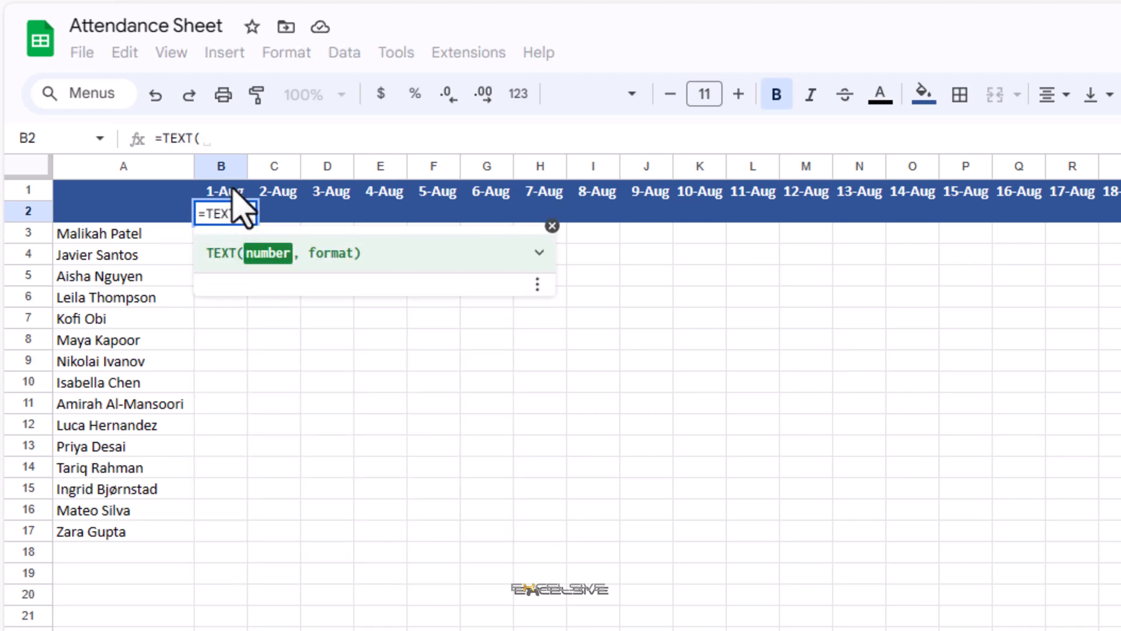
pyautogui.click(221, 189)
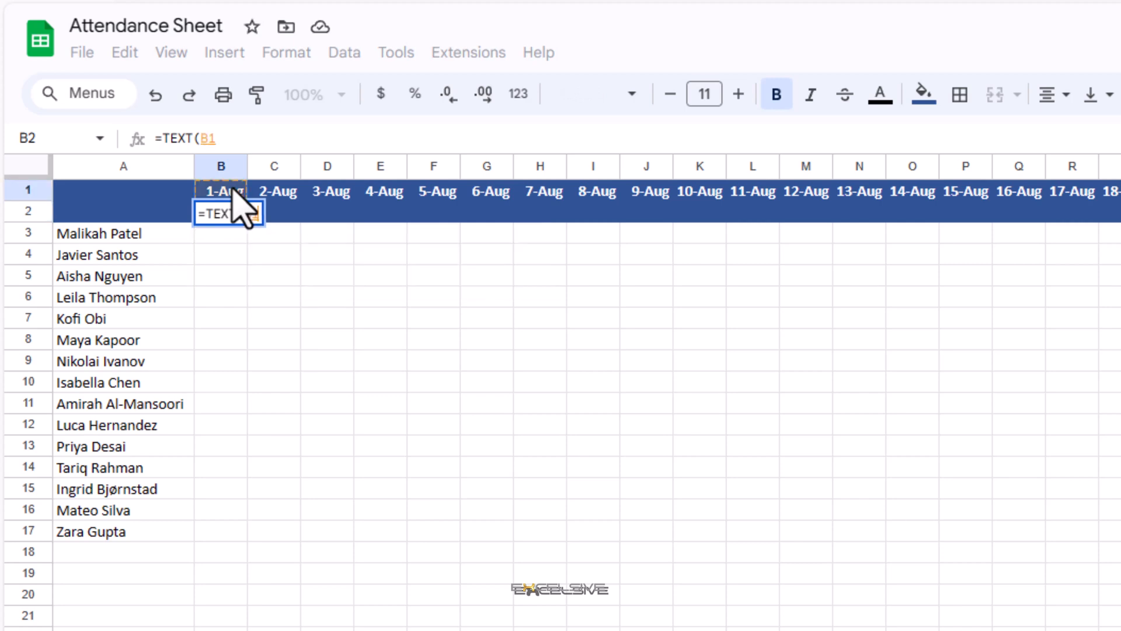
pyautogui.write(',"')
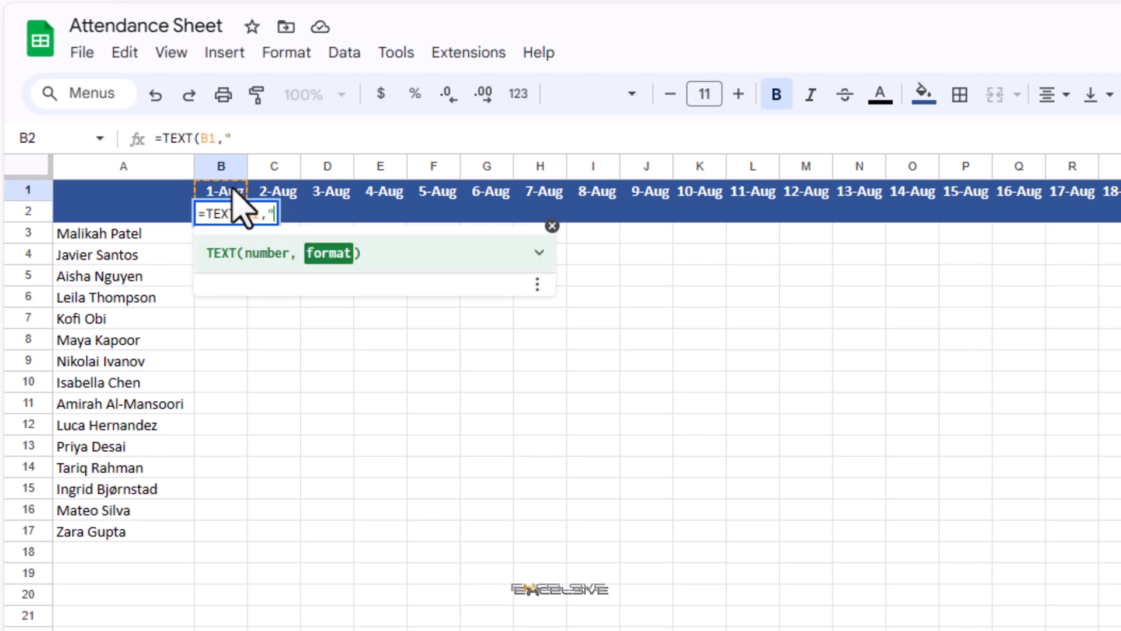
pyautogui.write('ddd')
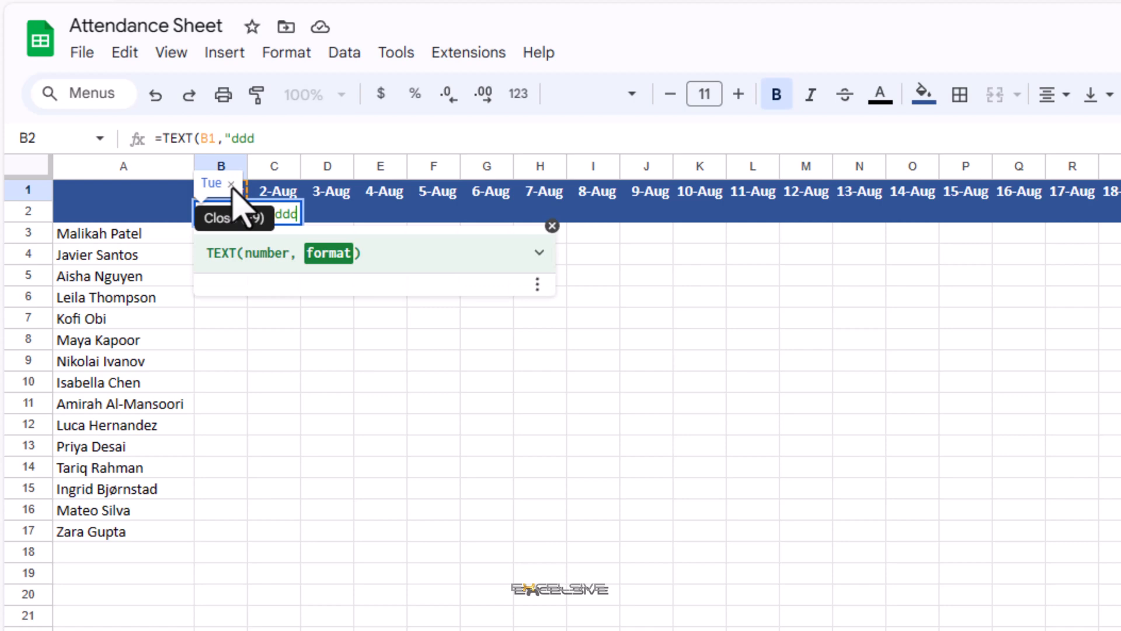
pyautogui.write('"')
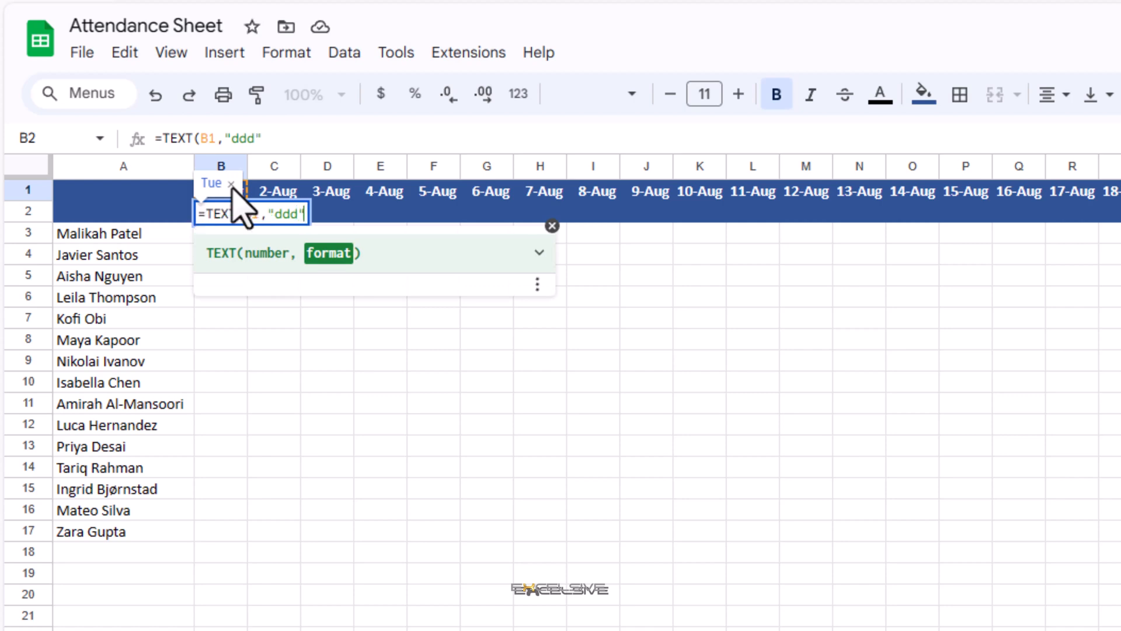
pyautogui.write(')')
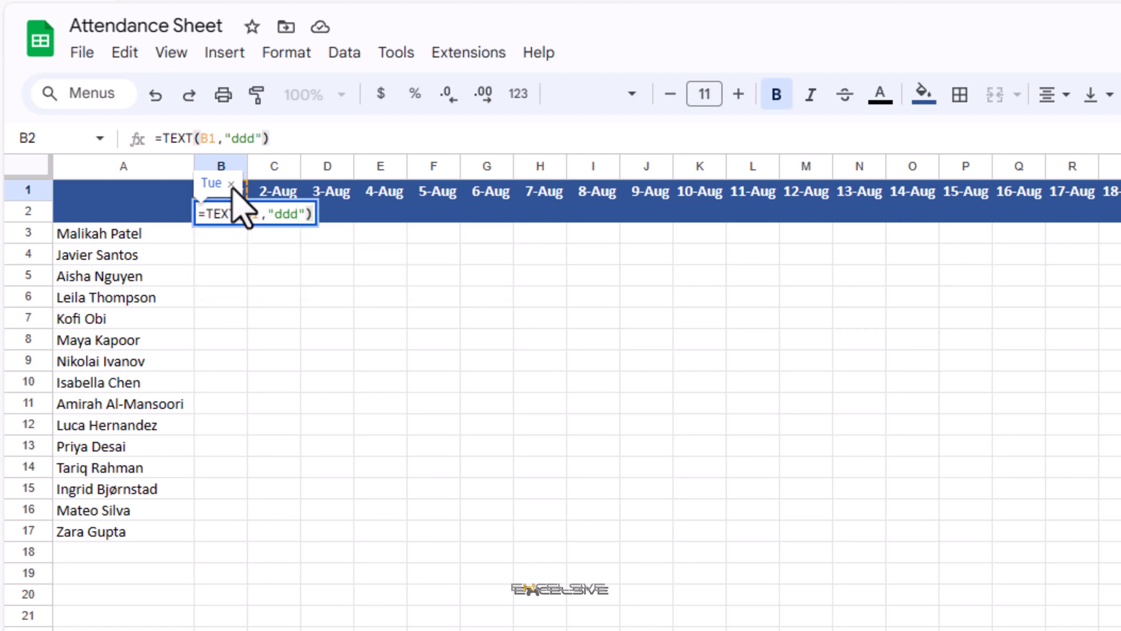
pyautogui.press('Return')
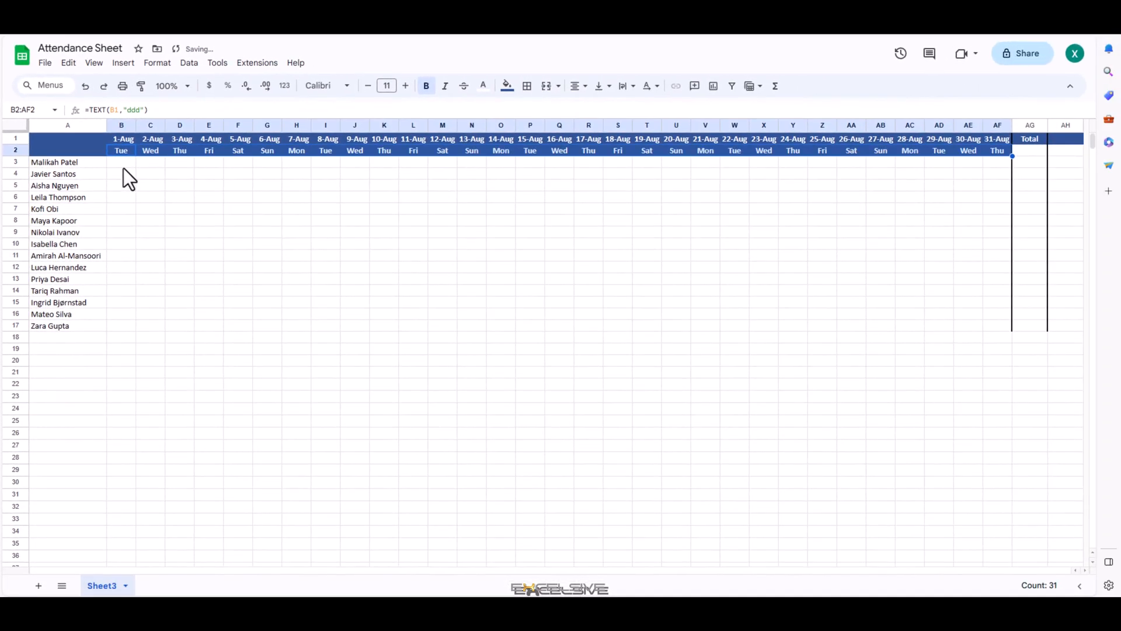
# Insert checkboxes across the B3:AF17 attendance grid for all students
pyautogui.click(120, 161)
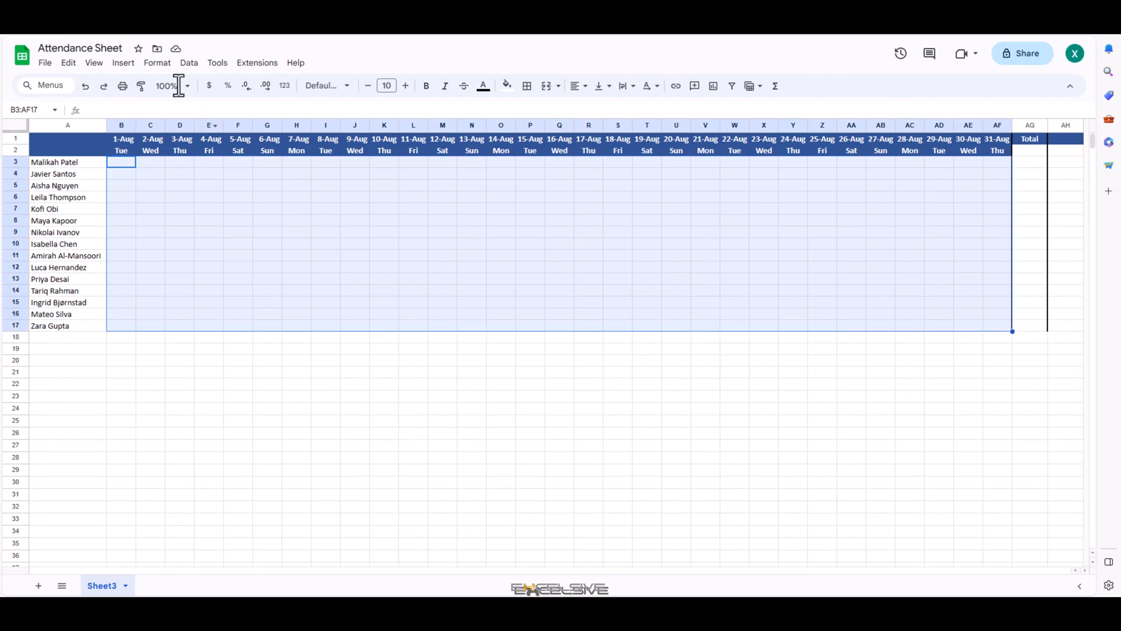
pyautogui.click(123, 62)
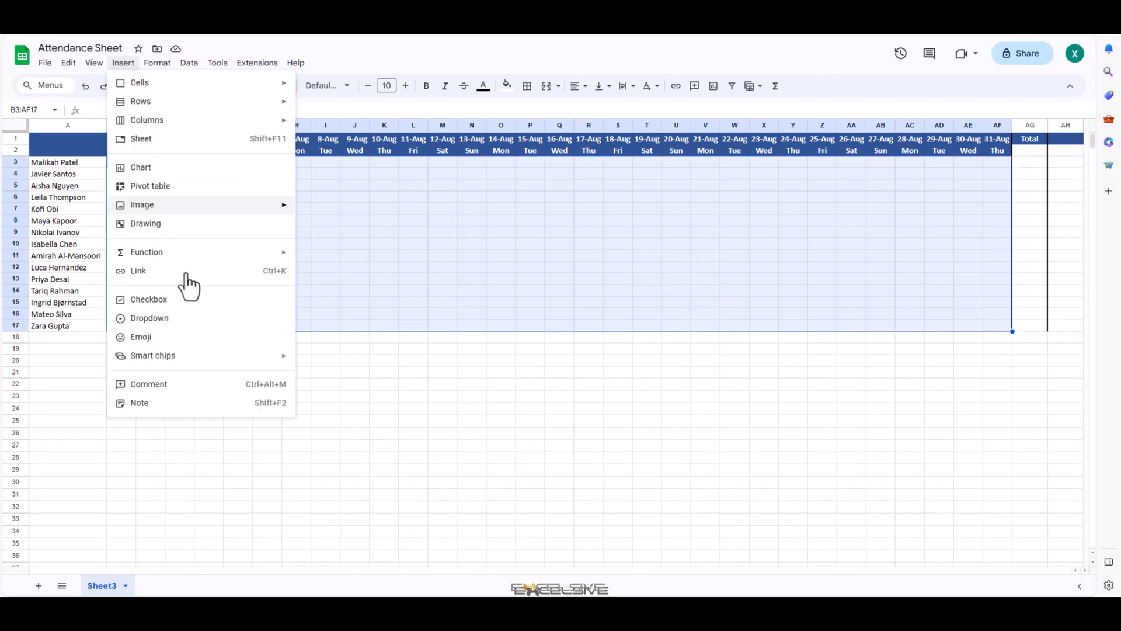
pyautogui.moveTo(215, 239)
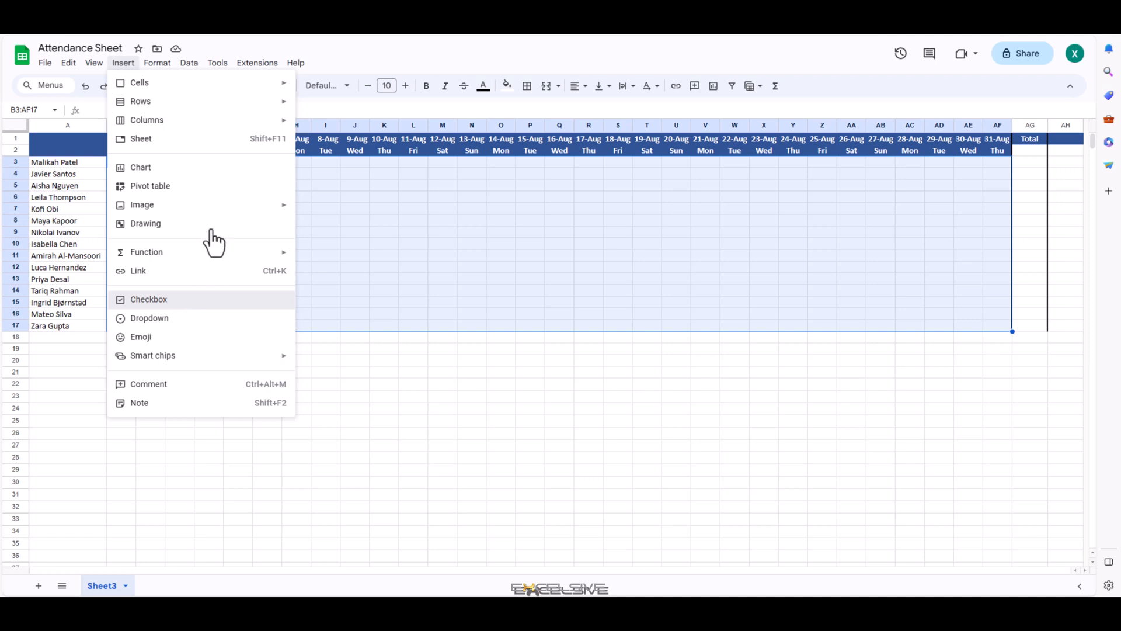
pyautogui.click(148, 299)
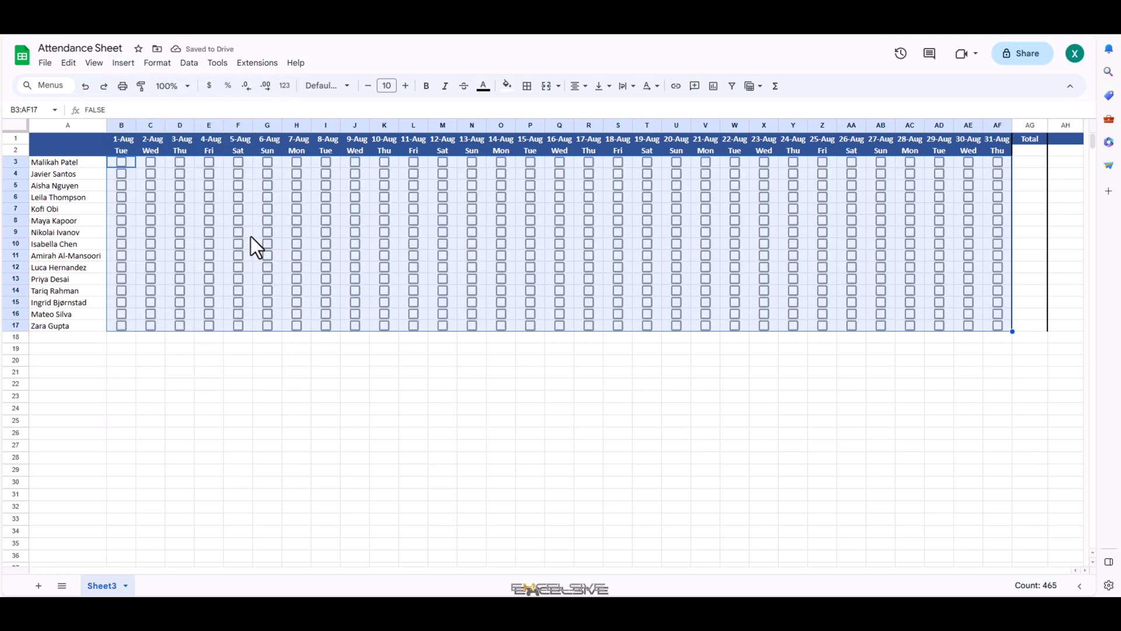
# Tick the present days and untick absences such as a student's 7-Aug
pyautogui.click(239, 231)
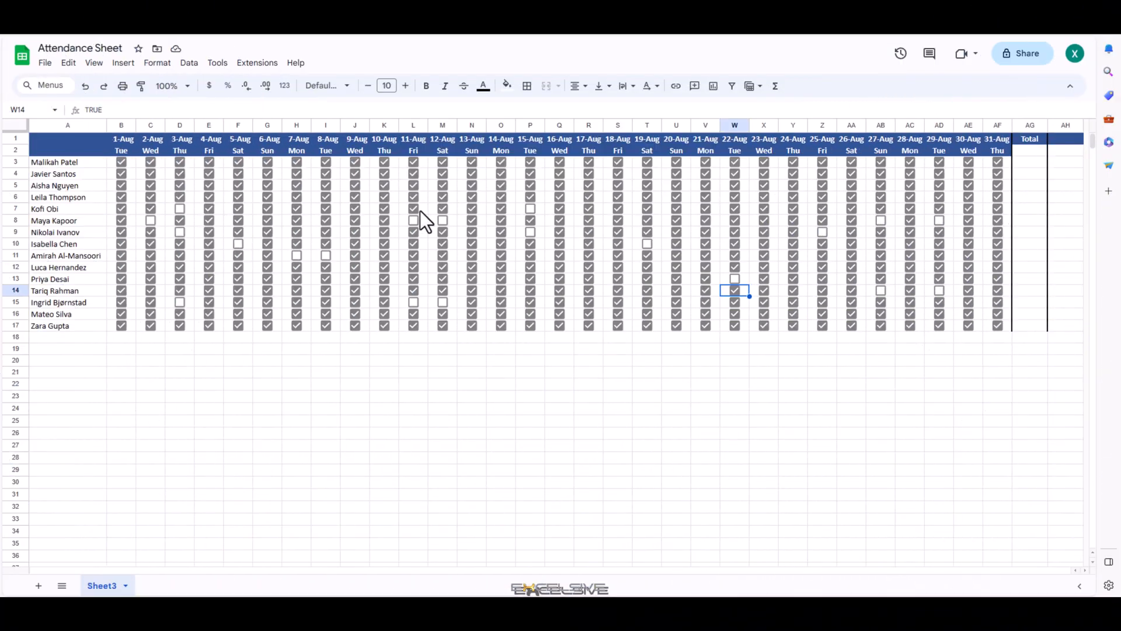
pyautogui.moveTo(300, 219)
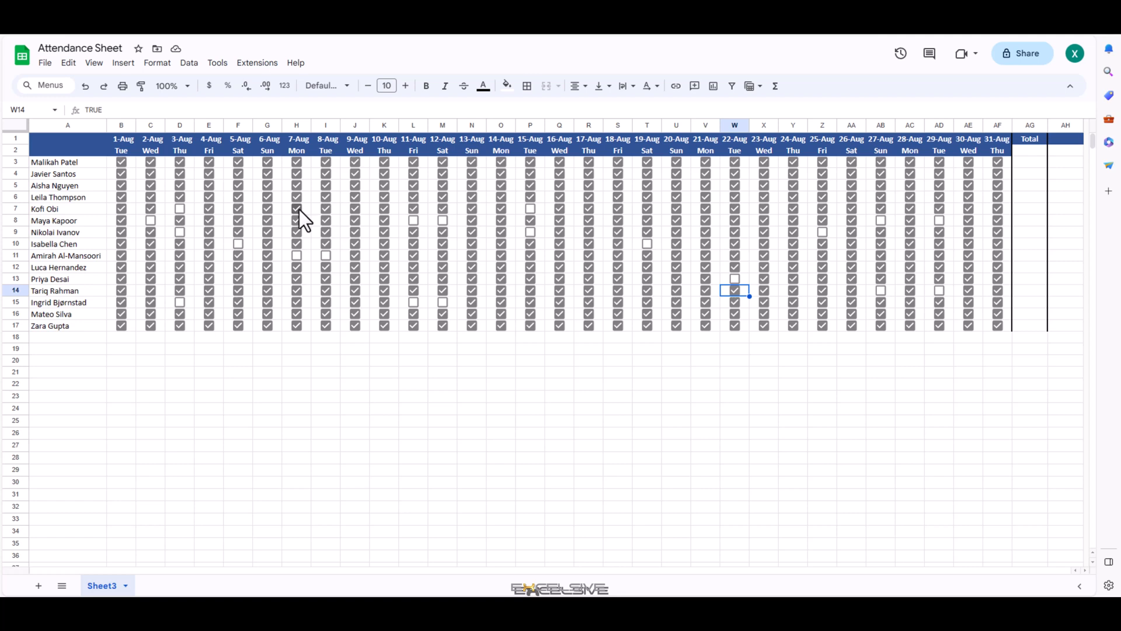
pyautogui.click(295, 208)
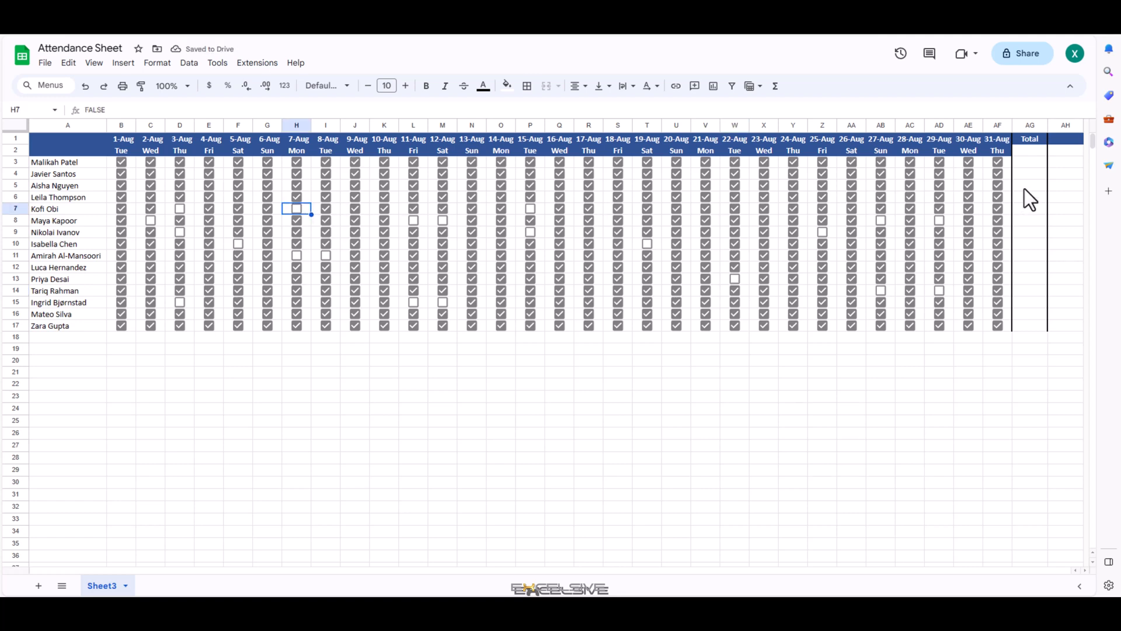
# Enter =COUNTIF(B3:AF3,TRUE) in AG3 to total the first student's ticked days
pyautogui.click(1030, 162)
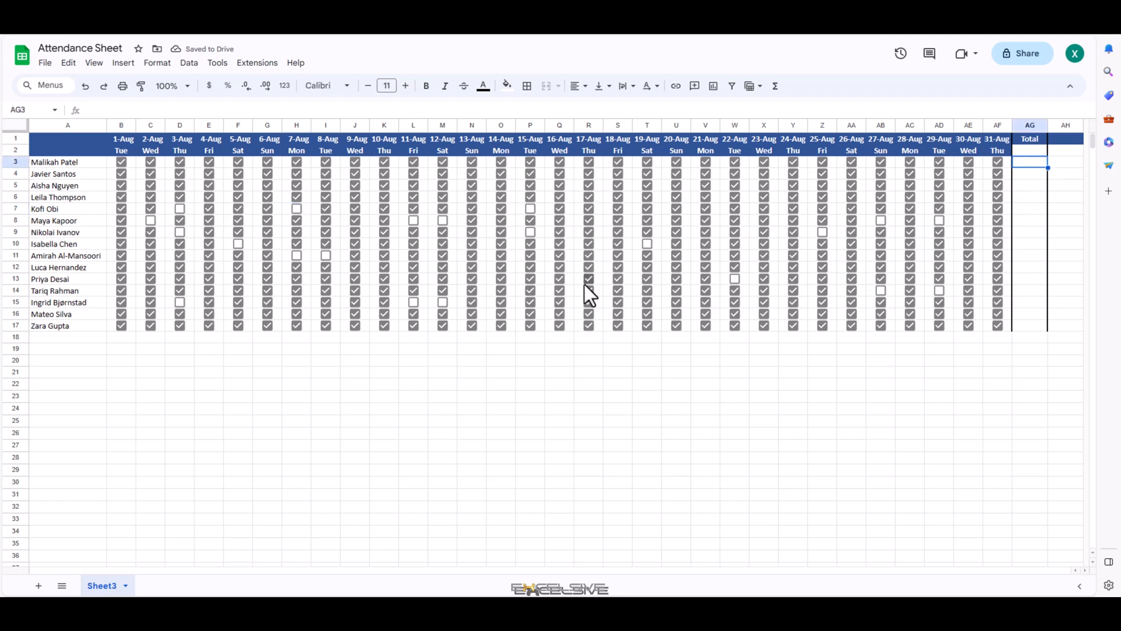
pyautogui.moveTo(1004, 240)
pyautogui.write('=')
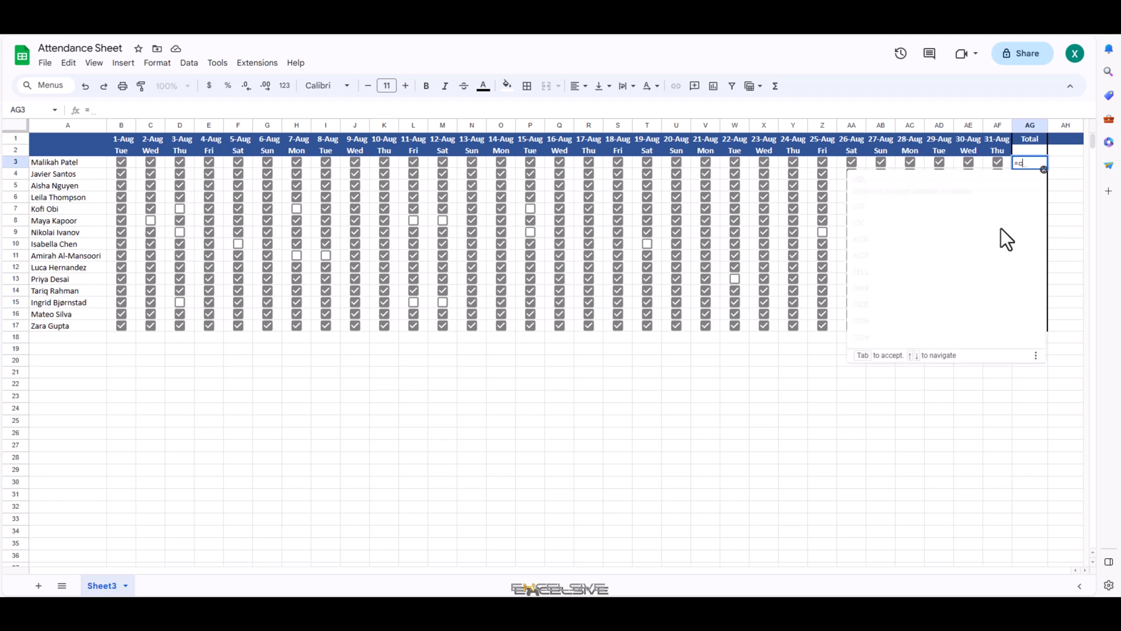
pyautogui.write('counti')
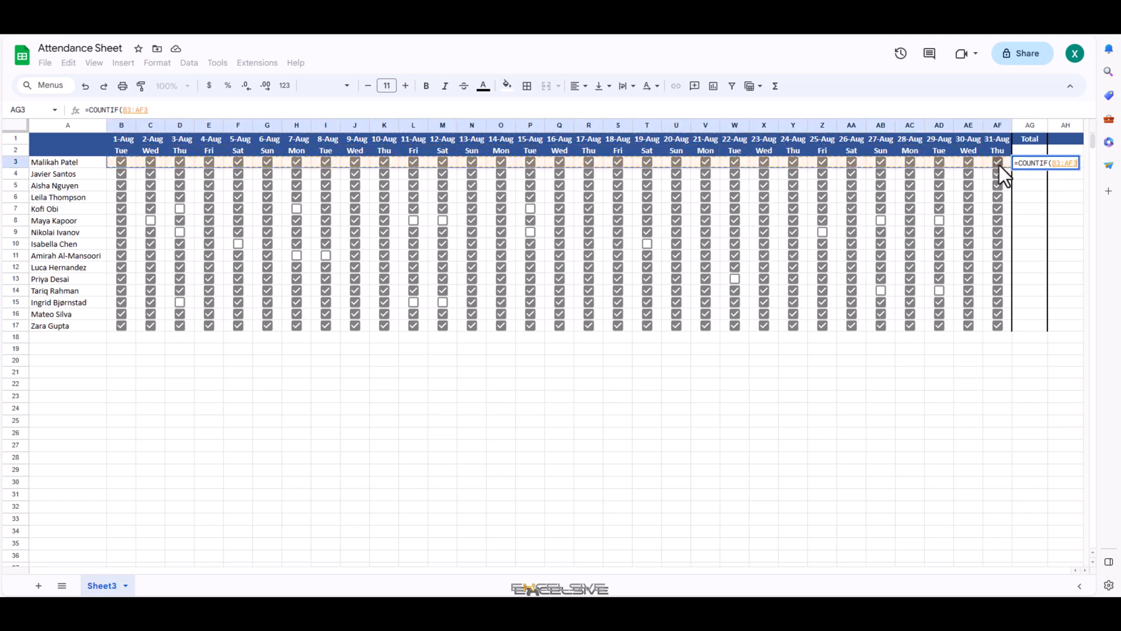
pyautogui.write(',TRUE)')
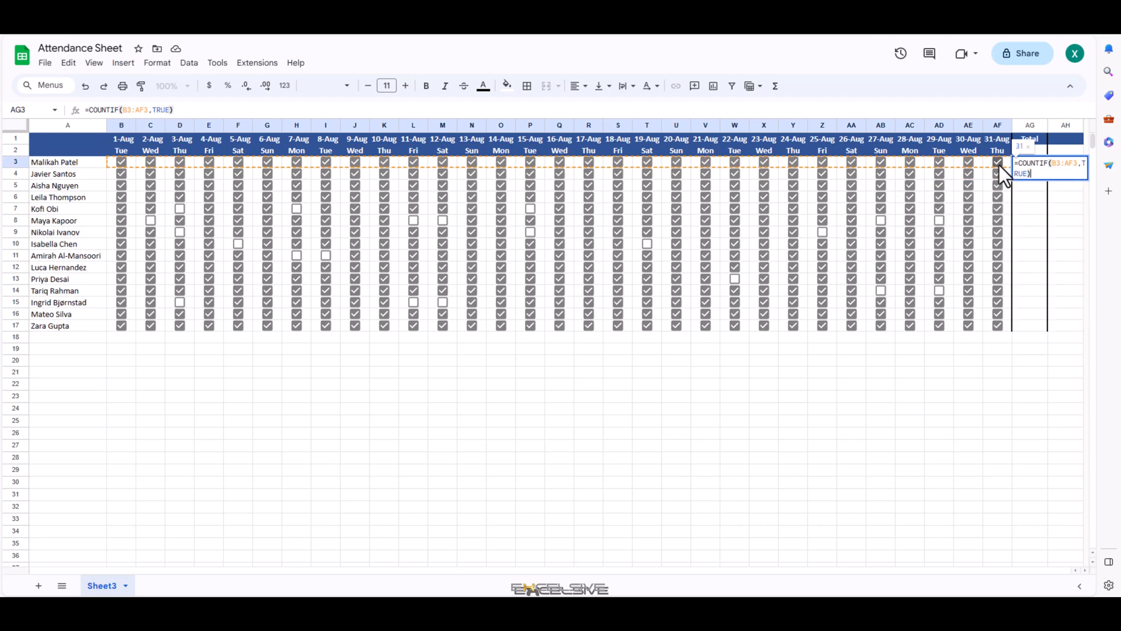
pyautogui.press('Return')
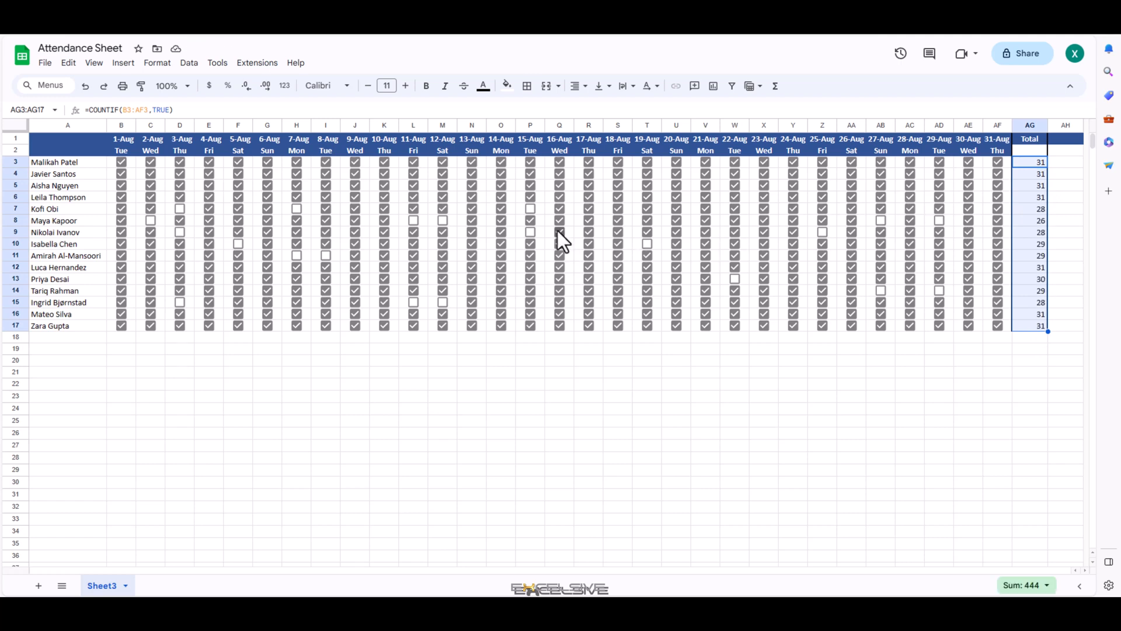
pyautogui.moveTo(348, 208)
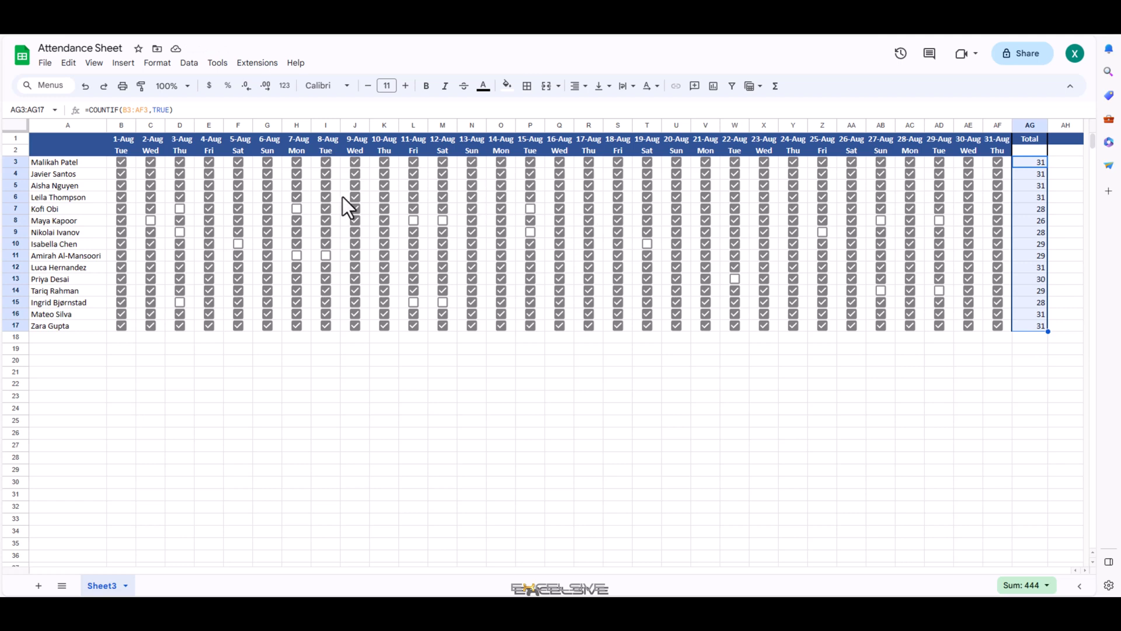
# Select the 6-Aug Sunday attendance cells to clear them
pyautogui.click(266, 161)
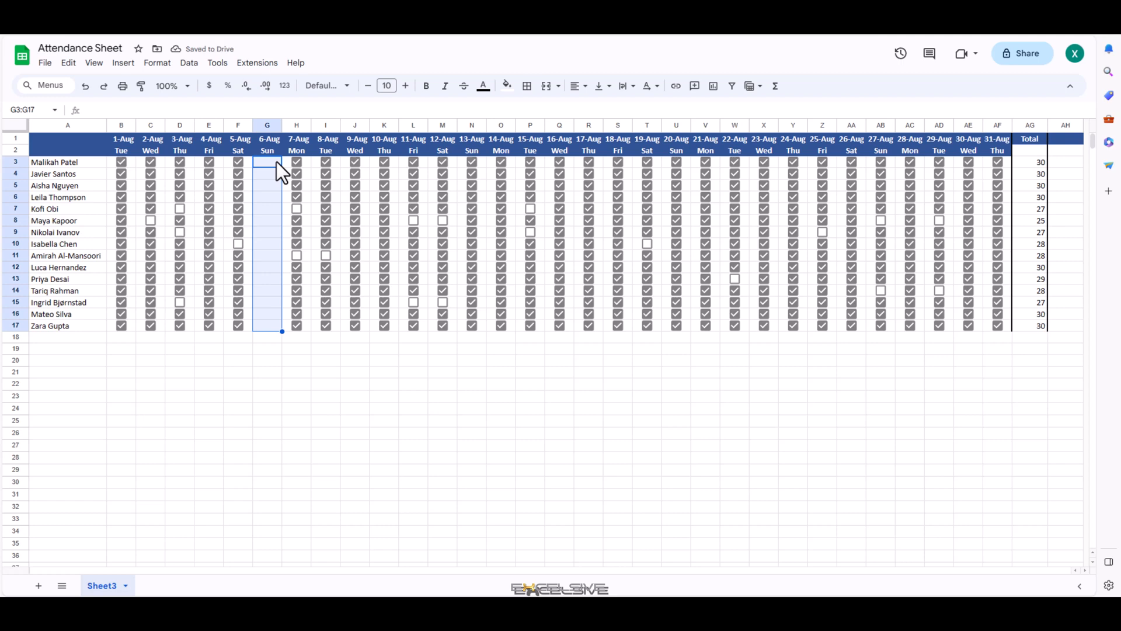
pyautogui.moveTo(460, 183)
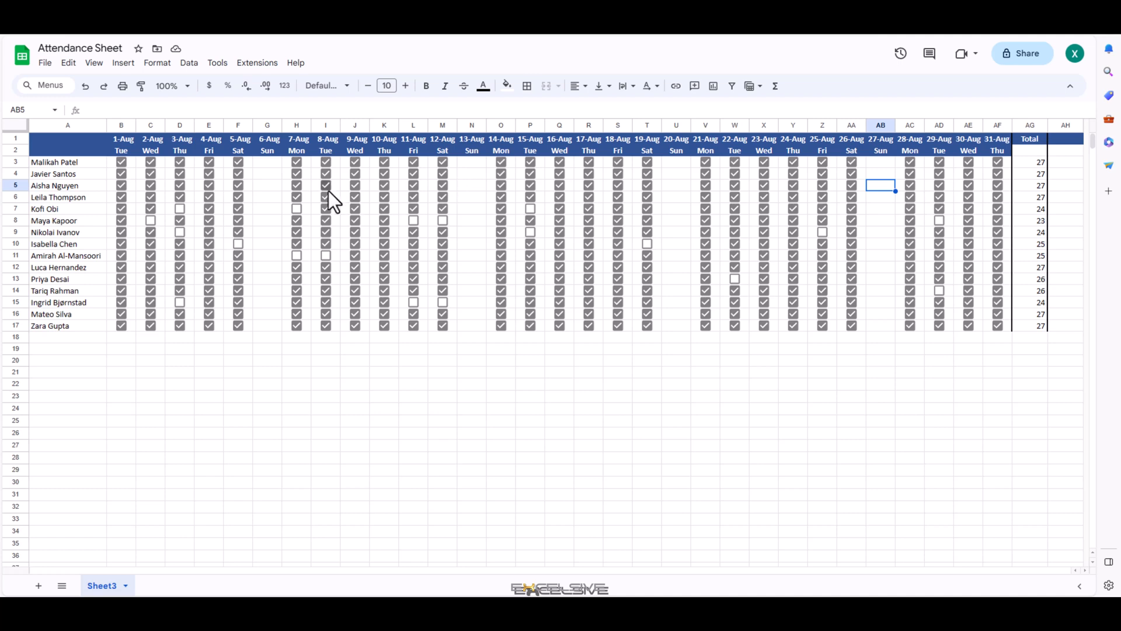
pyautogui.moveTo(425, 179)
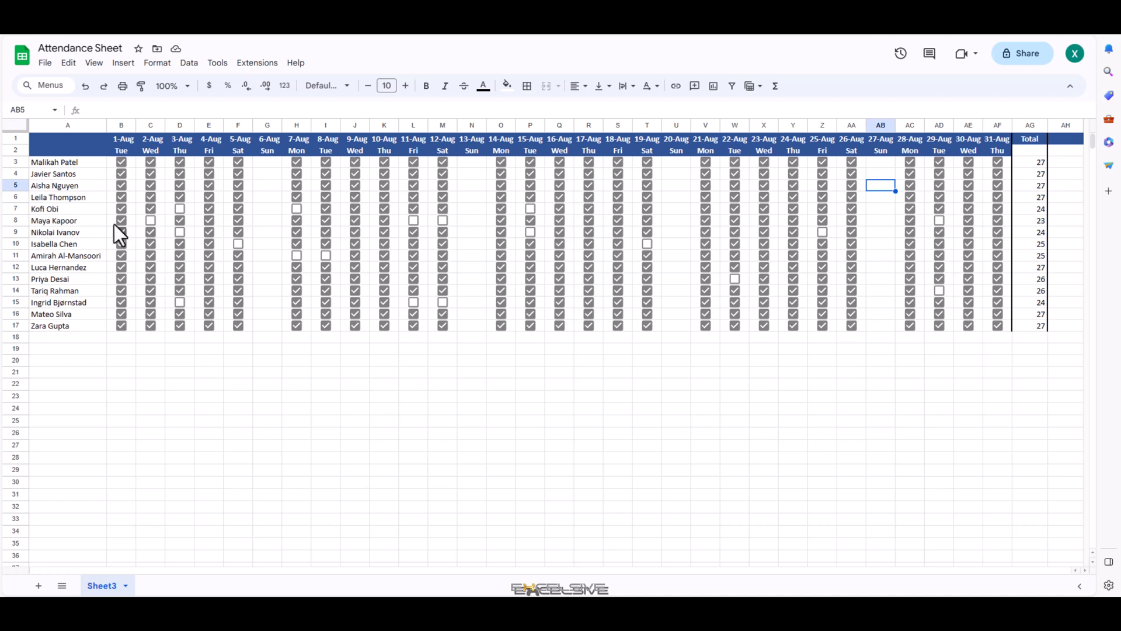
pyautogui.moveTo(98, 170)
pyautogui.write('=')
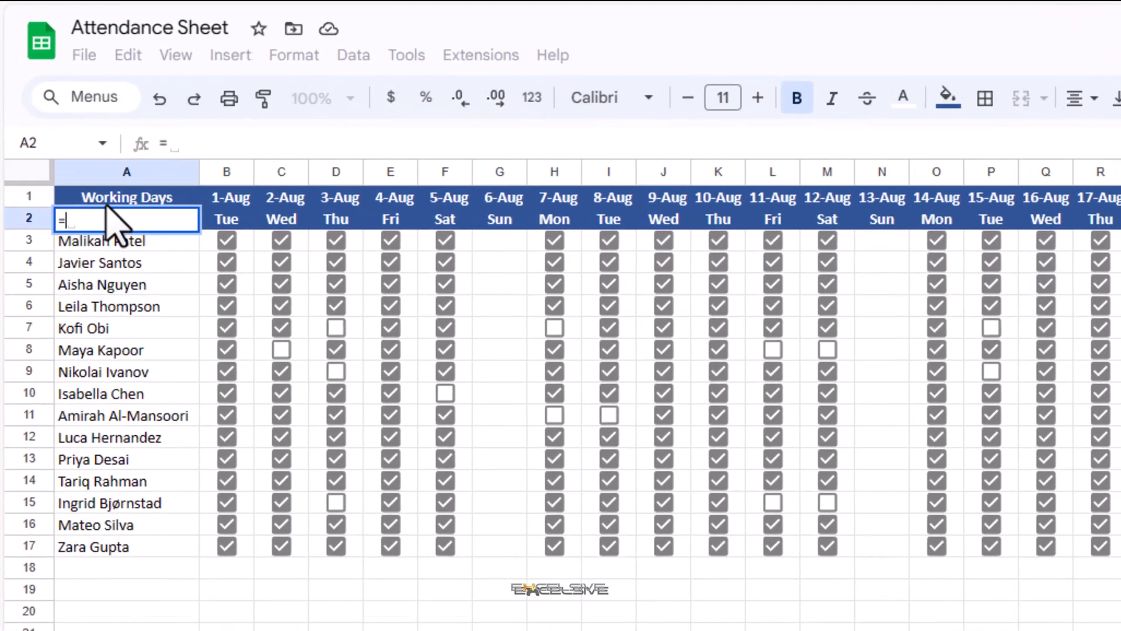
# Enter =NETWORKDAYS.INTL(B1,AF1,11) in A2, giving 27 working days with Sunday-only weekends
pyautogui.write('net')
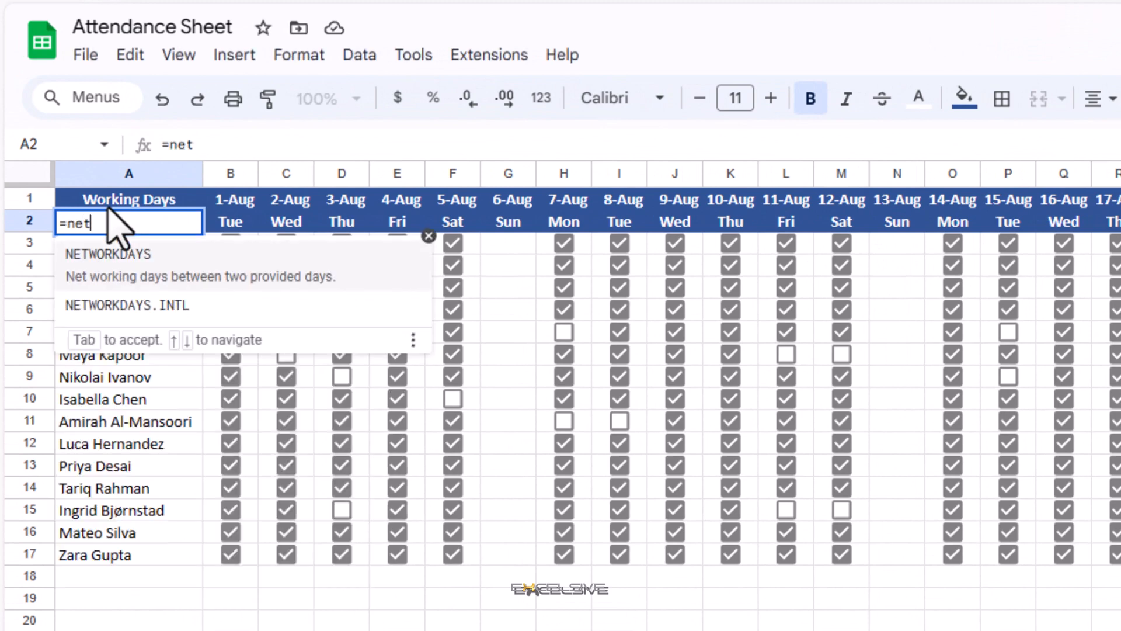
pyautogui.write('workda')
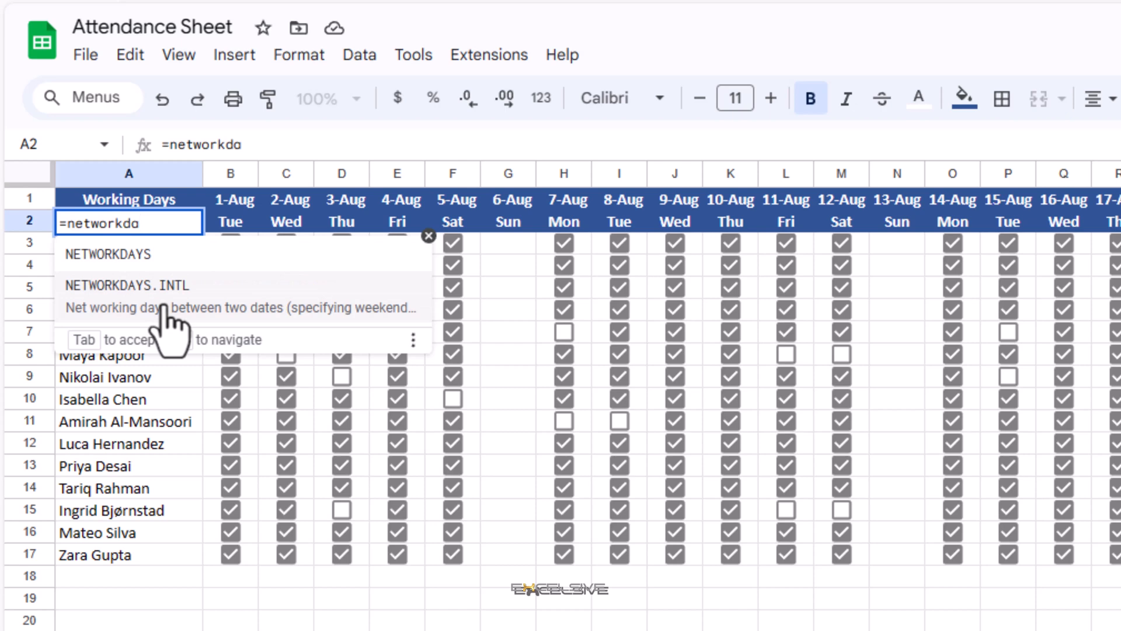
pyautogui.click(128, 285)
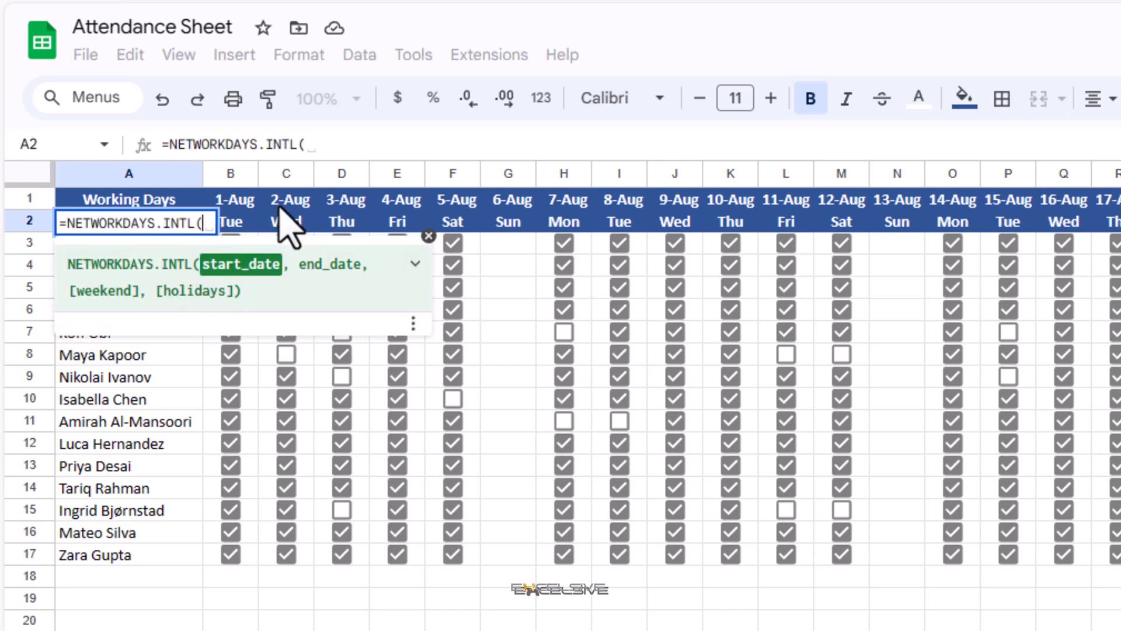
pyautogui.moveTo(243, 215)
pyautogui.write('B1,AF1')
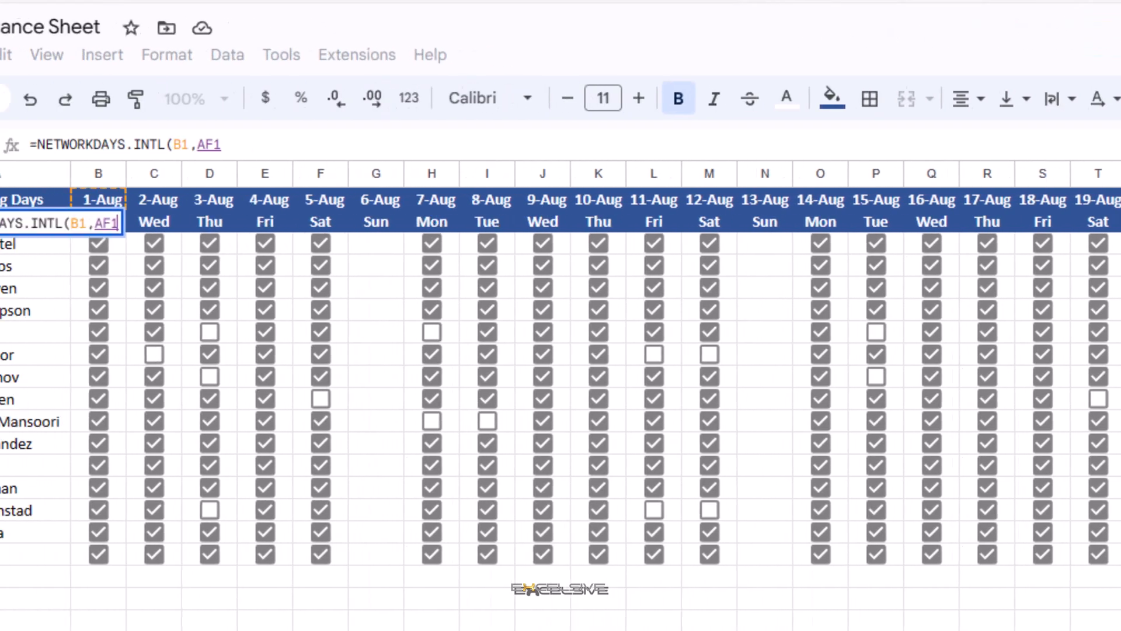
pyautogui.write(',')
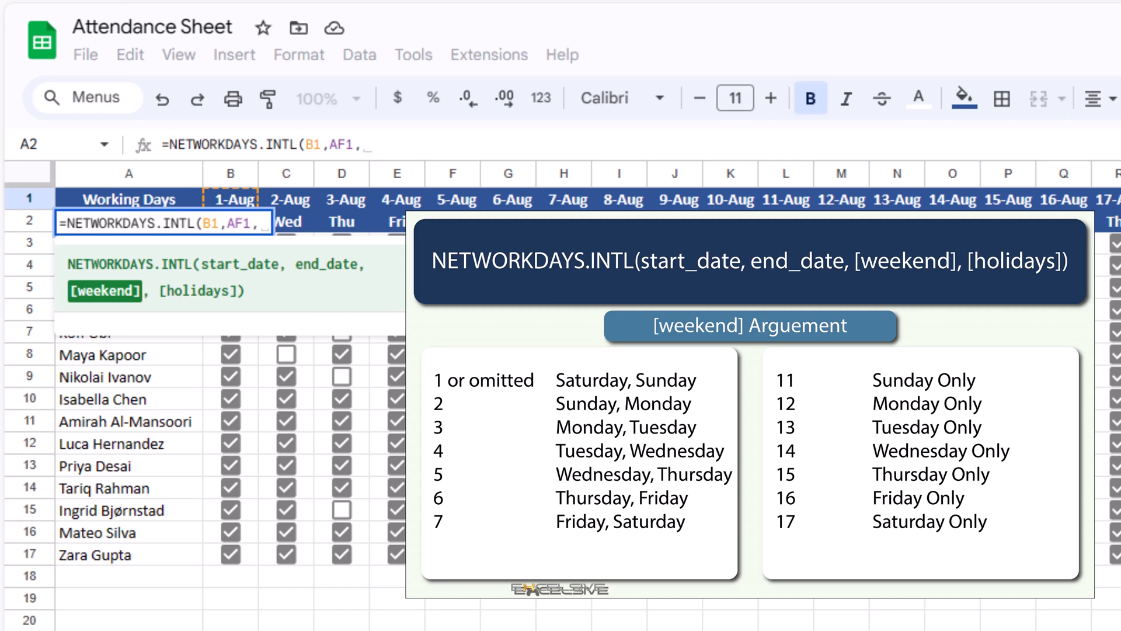
pyautogui.write('11')
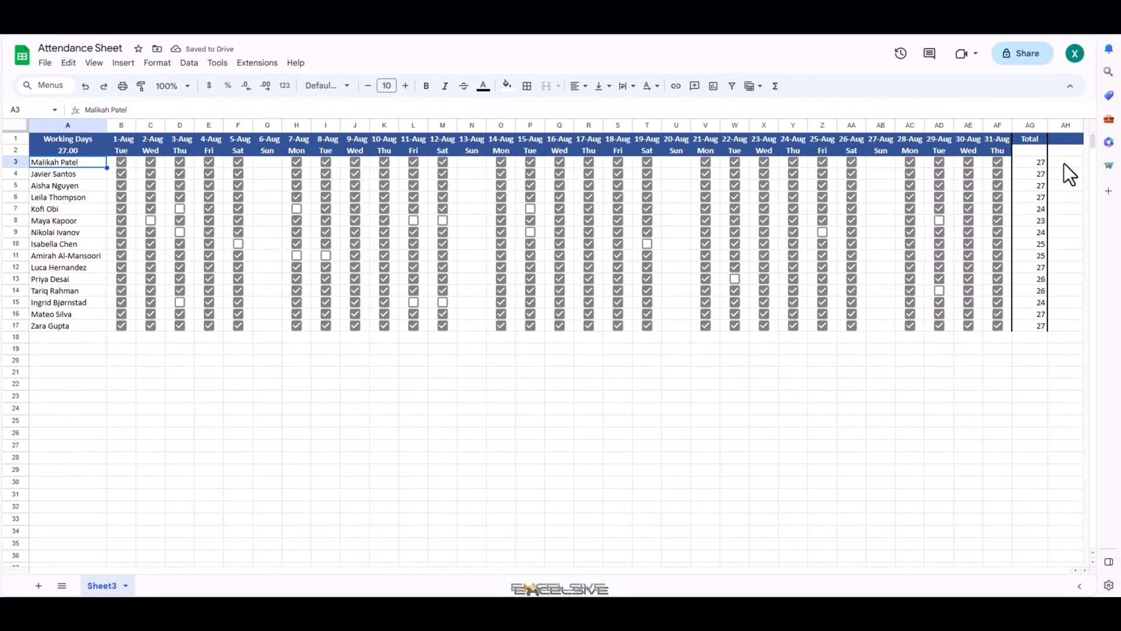
# Start the Percentage column in AH beside Total with =AG3/$A$2
pyautogui.click(1065, 139)
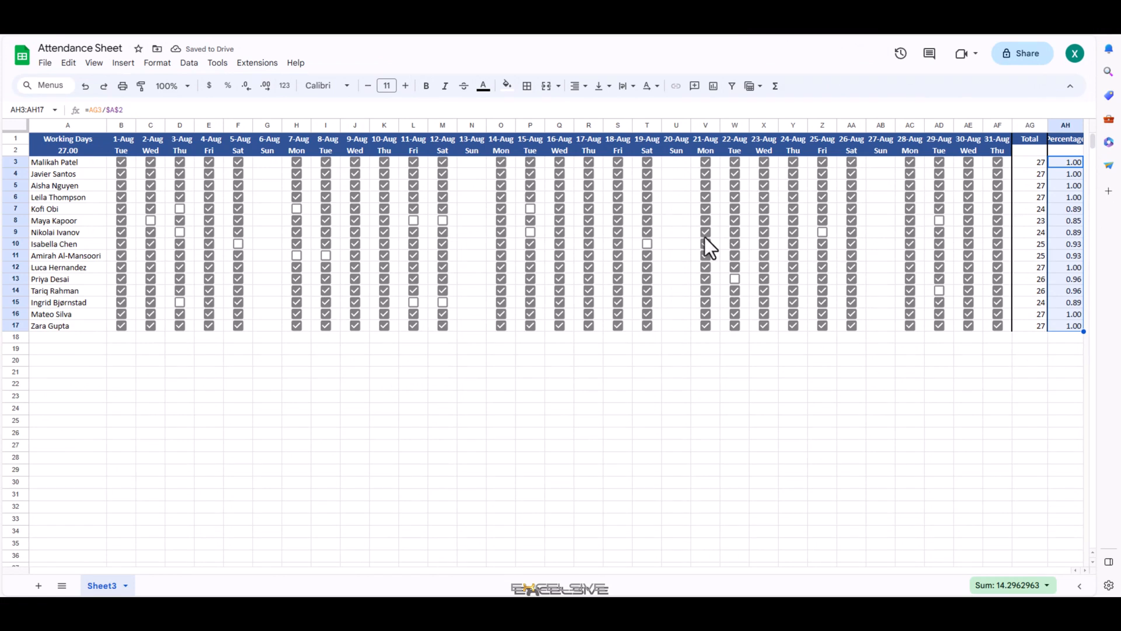
pyautogui.moveTo(227, 85)
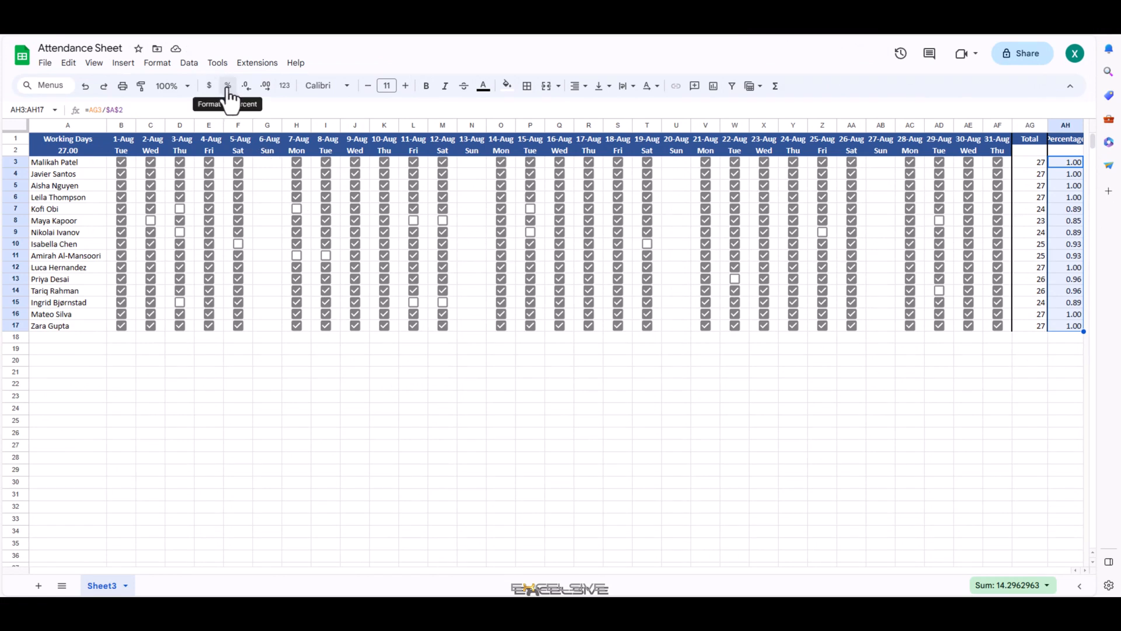
# Format AH3:AH17 as percent, showing values like 100.00% and 88.89%
pyautogui.click(228, 86)
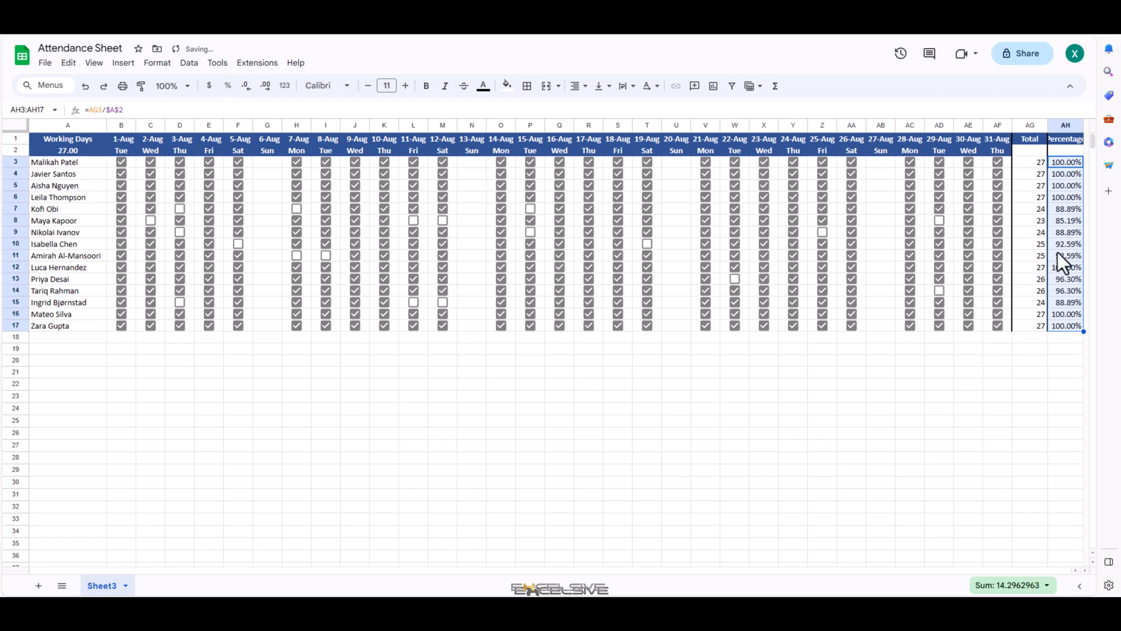
pyautogui.click(1066, 256)
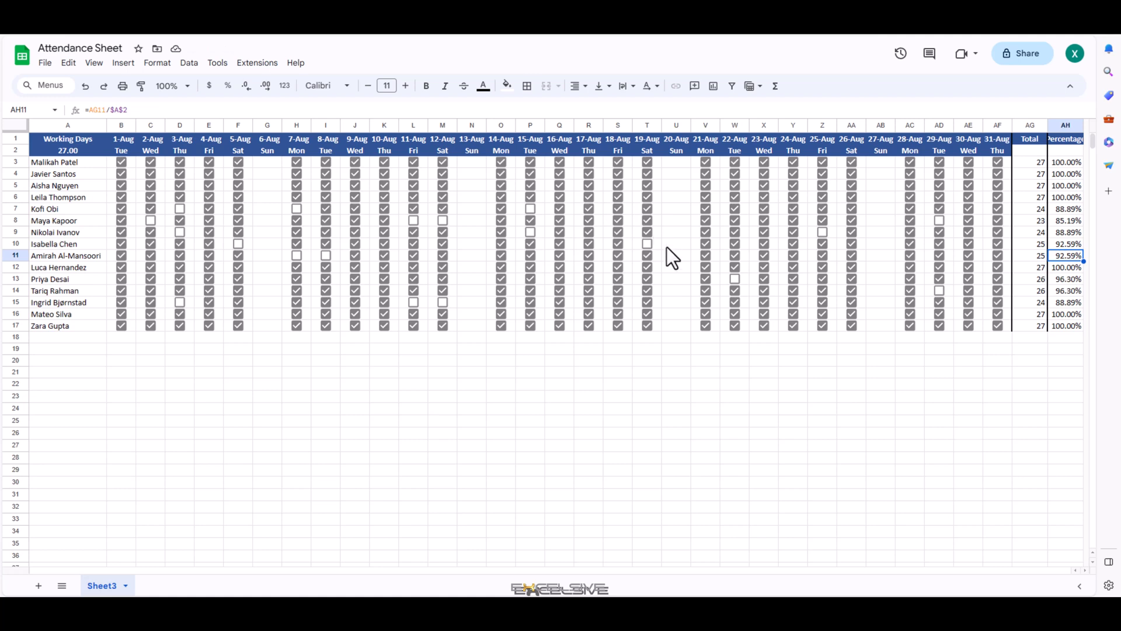
pyautogui.moveTo(680, 273)
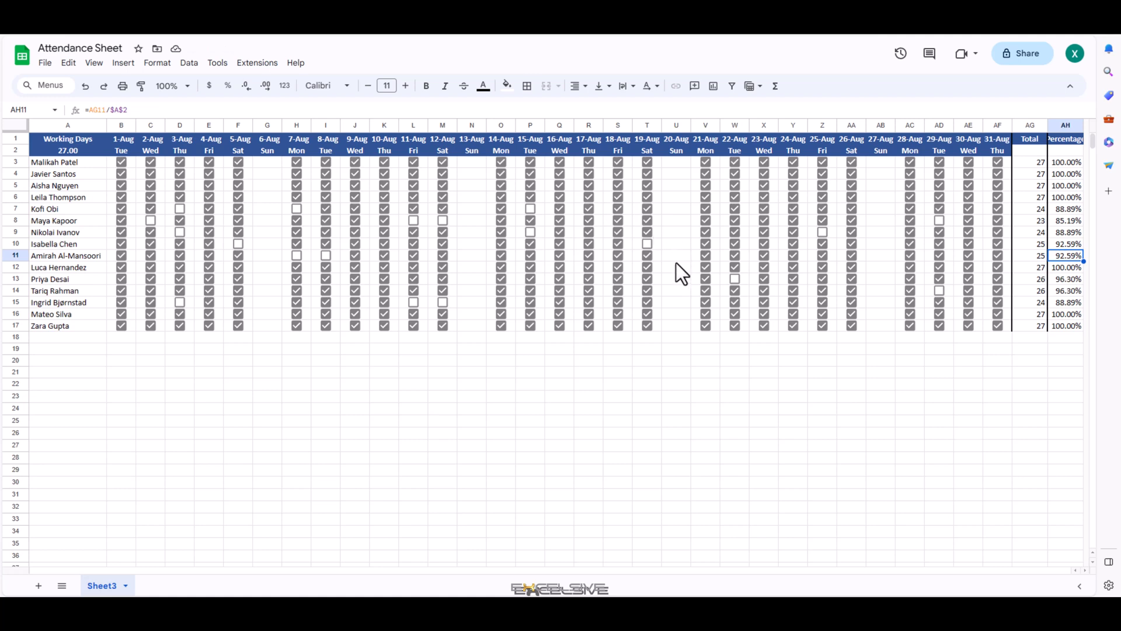